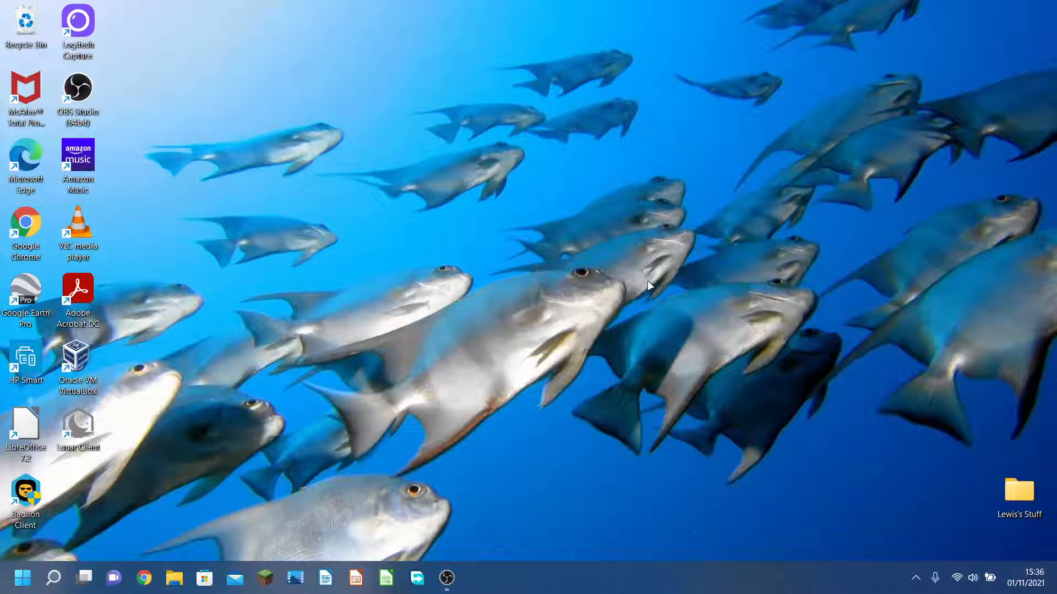
- Browse the Start menu, the calendar flyout and Quick Settings, then dismiss them
{"action": "left_click", "coordinate": [22, 577]}
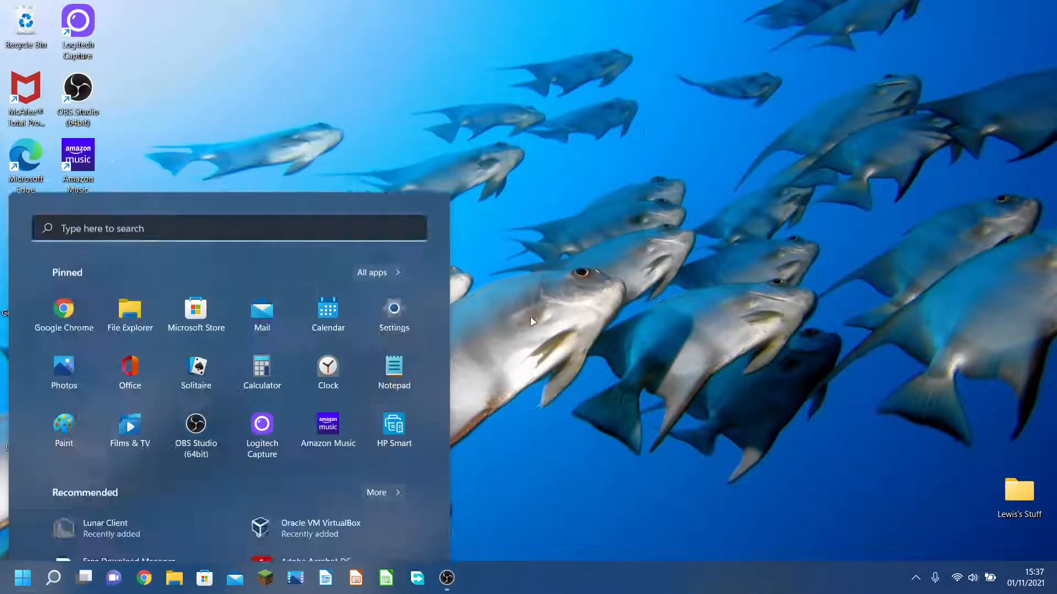
{"action": "right_click", "coordinate": [22, 578]}
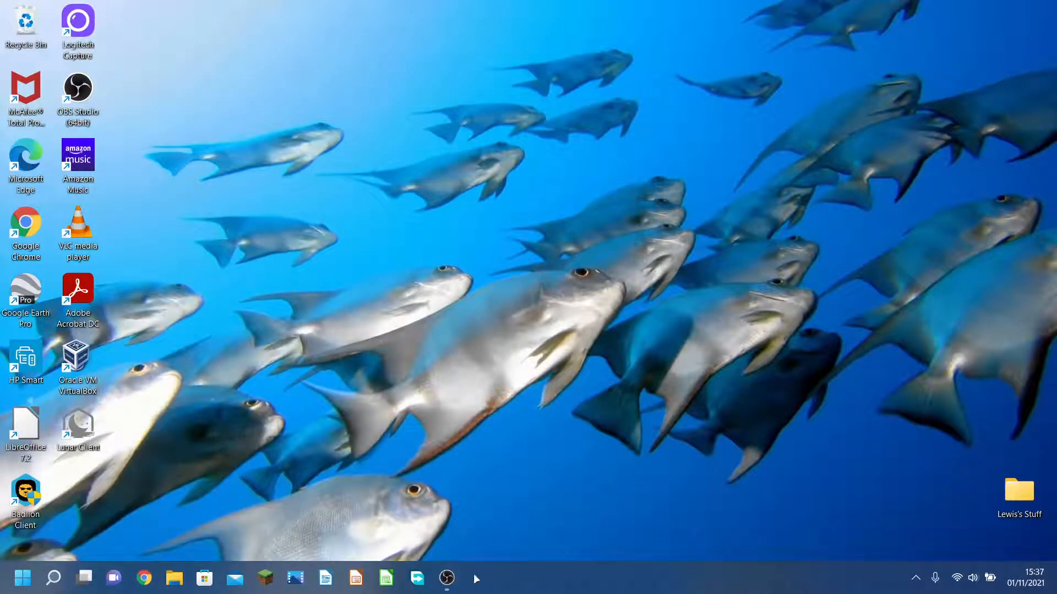
{"action": "mouse_move", "coordinate": [113, 578]}
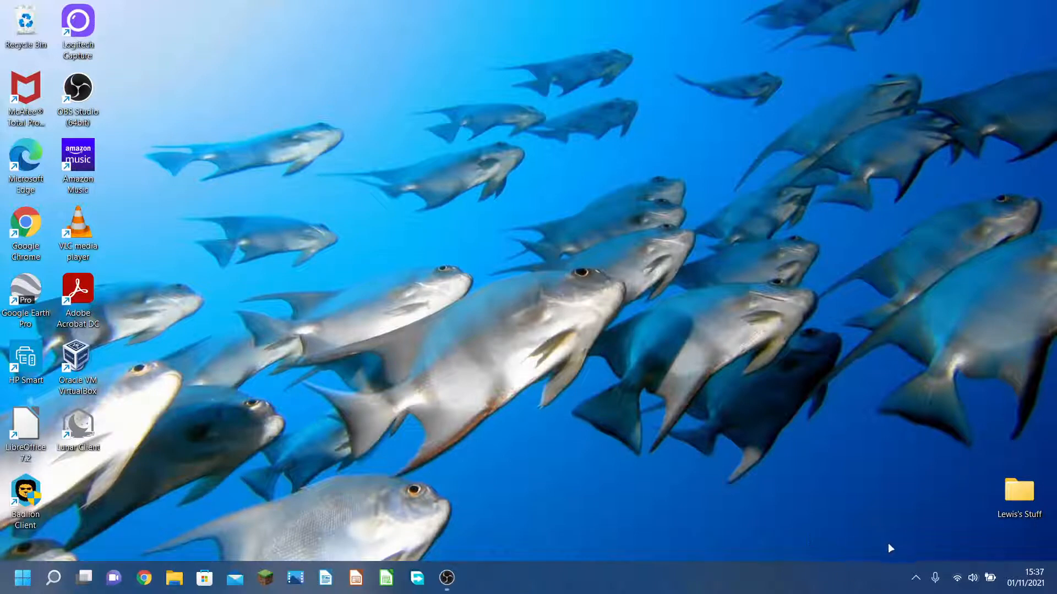
{"action": "left_click", "coordinate": [1033, 578]}
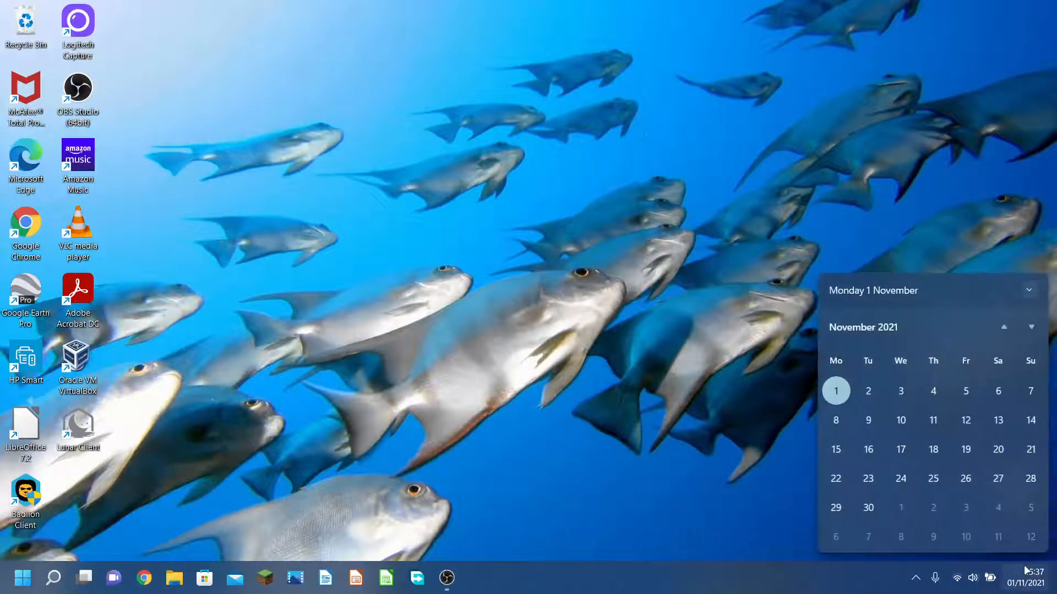
{"action": "left_click", "coordinate": [1014, 578]}
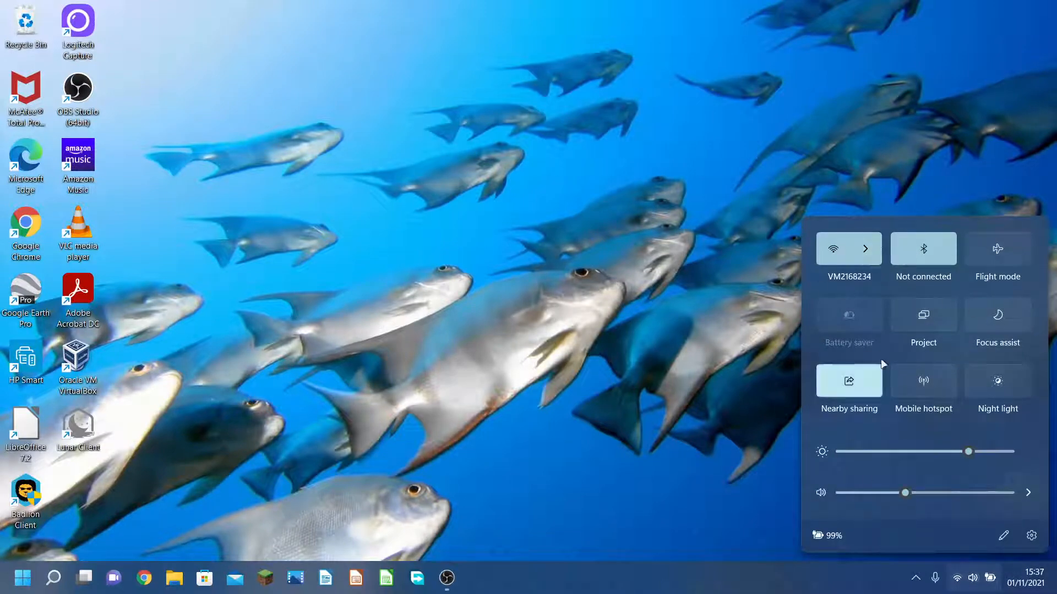
{"action": "left_click", "coordinate": [849, 380]}
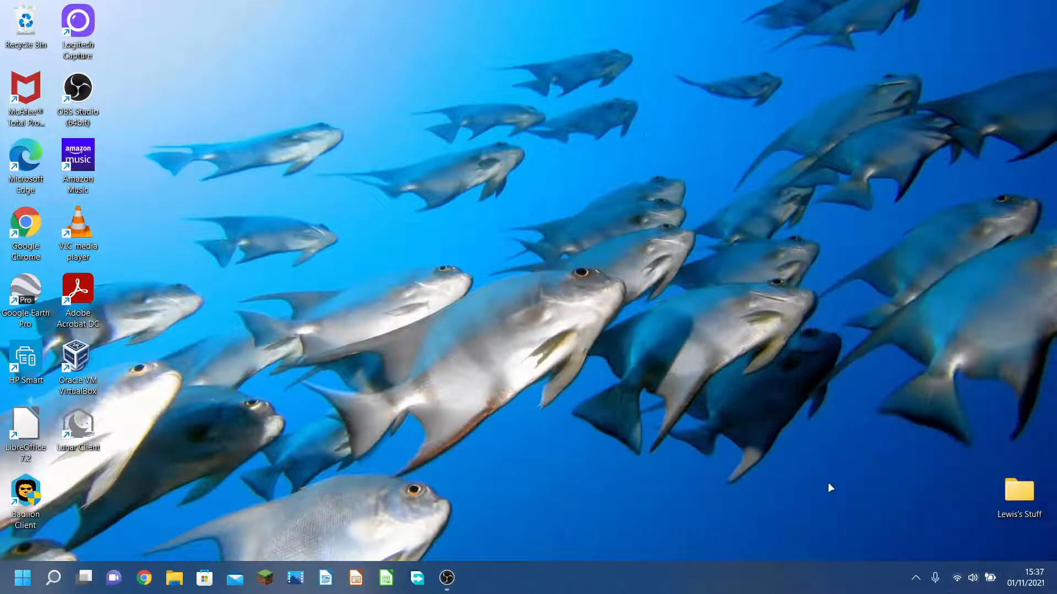
- Launch and close the Settings app, then expand the hidden tray icons
{"action": "left_click", "coordinate": [477, 578]}
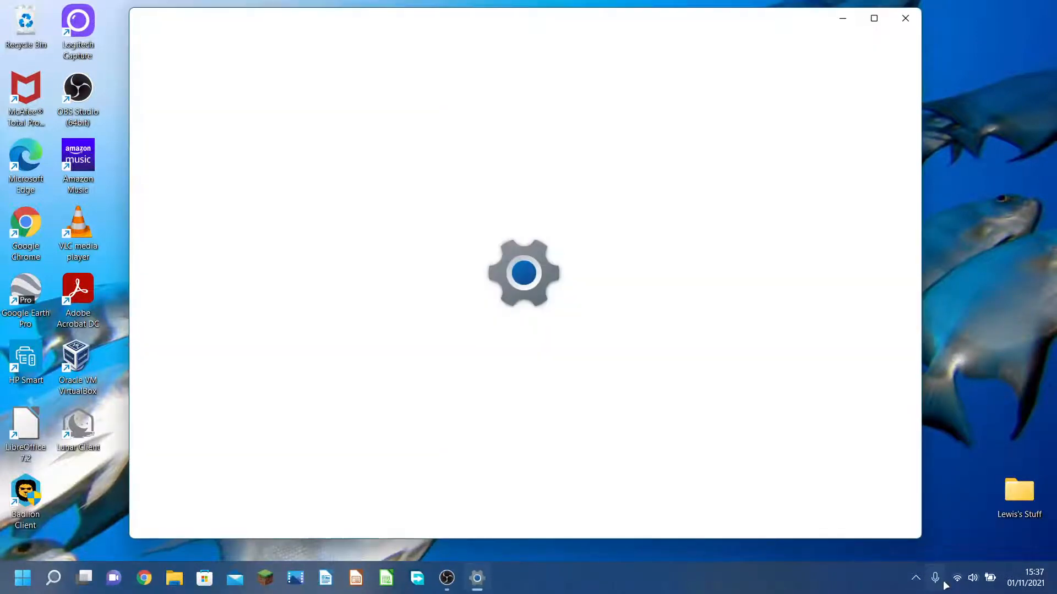
{"action": "left_click", "coordinate": [905, 19]}
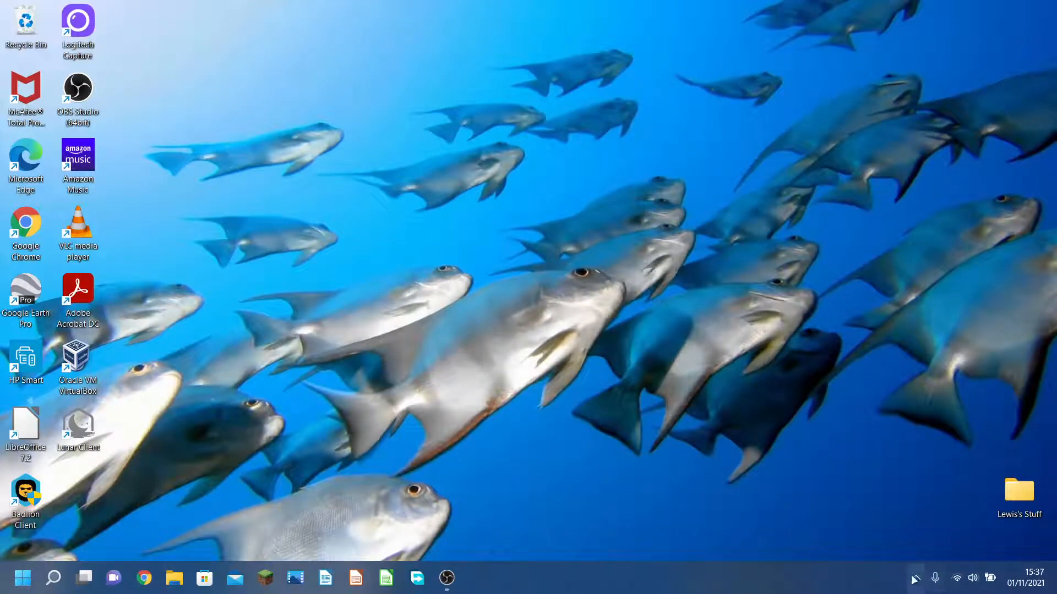
{"action": "left_click", "coordinate": [915, 578]}
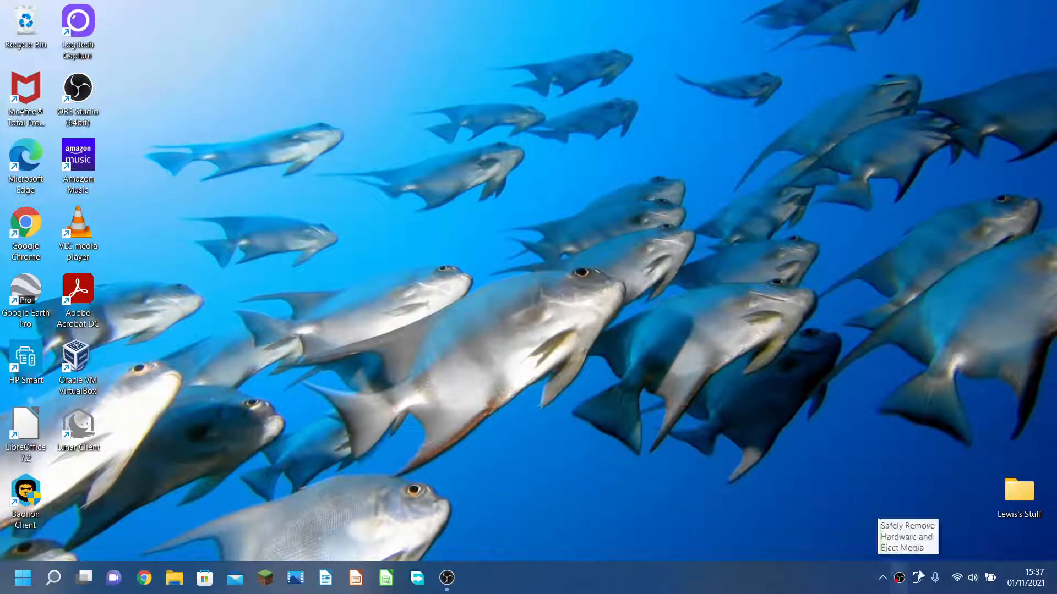
{"action": "mouse_move", "coordinate": [936, 584]}
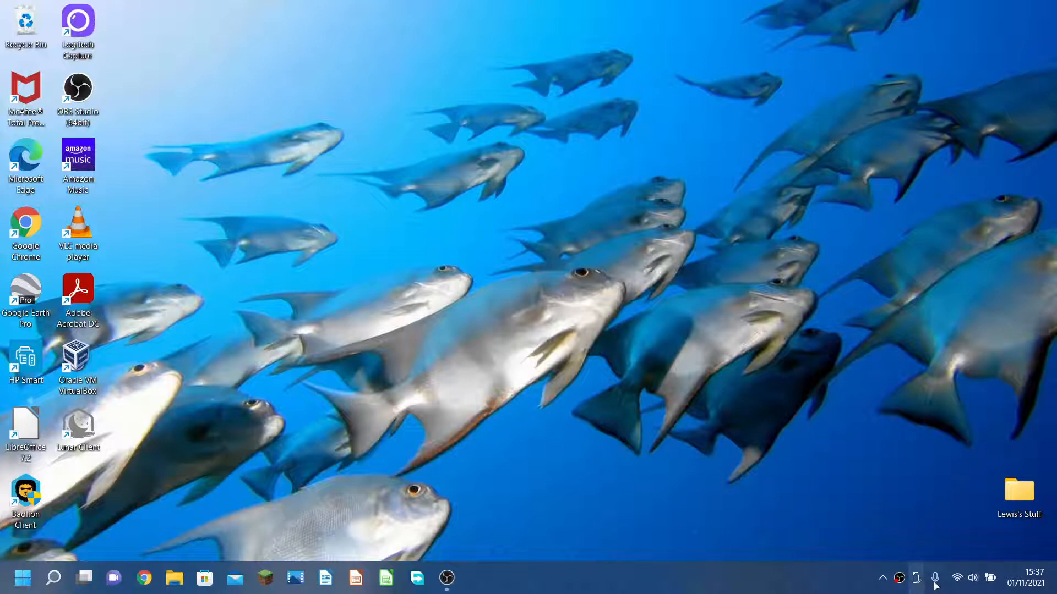
{"action": "mouse_move", "coordinate": [914, 557]}
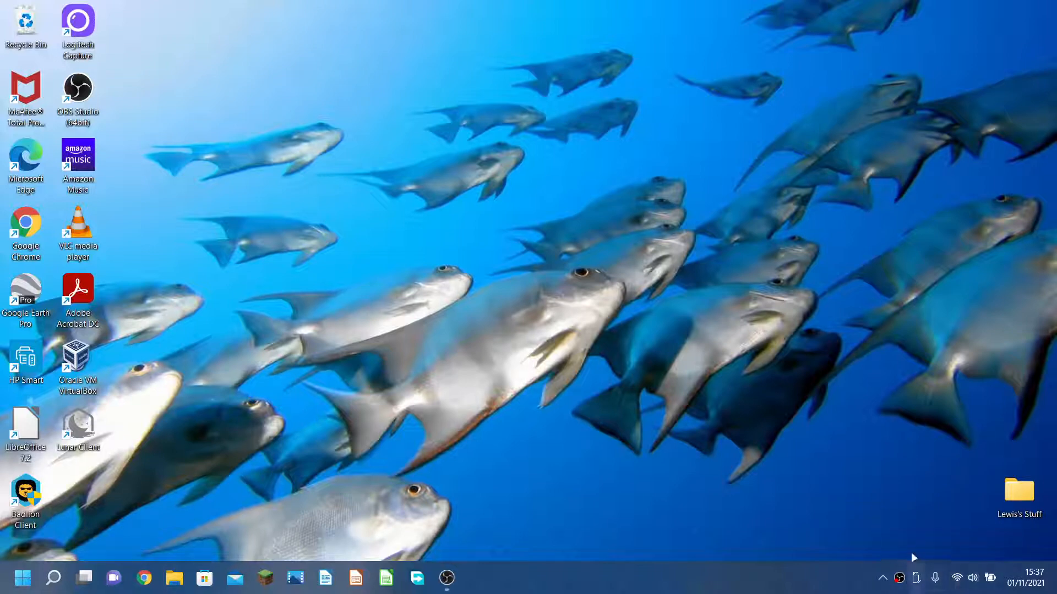
{"action": "mouse_move", "coordinate": [709, 512]}
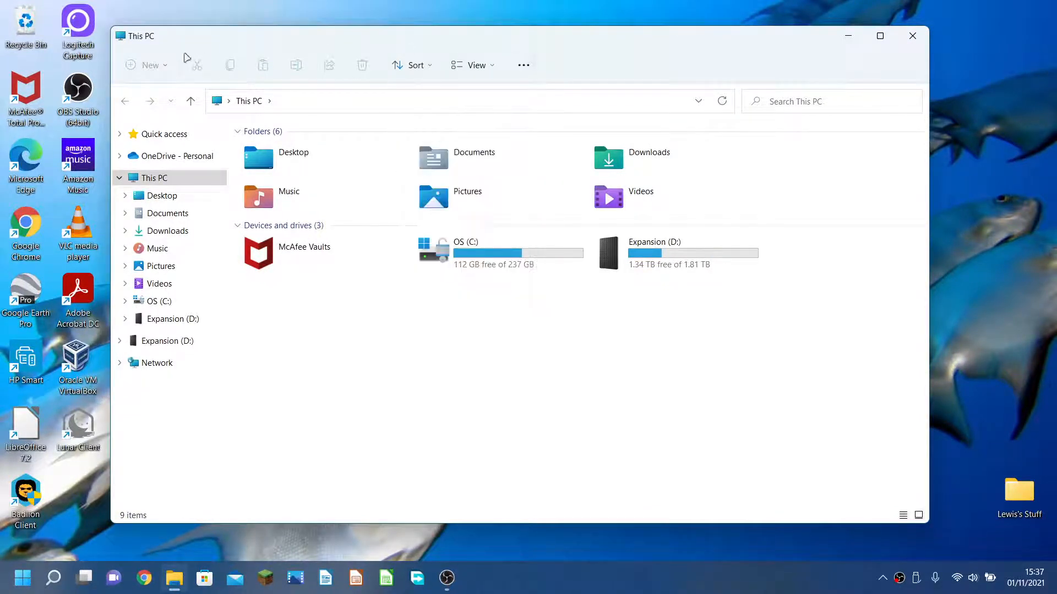
- View and dismiss This PC's See more commands, then bring up the Start menu
{"action": "left_click", "coordinate": [523, 65]}
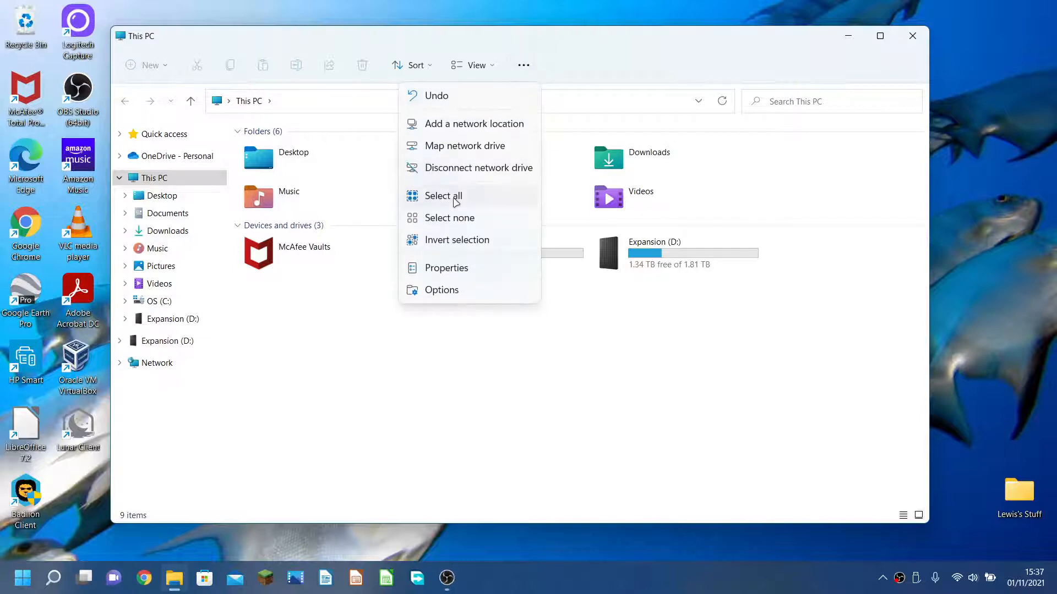
{"action": "mouse_move", "coordinate": [475, 65]}
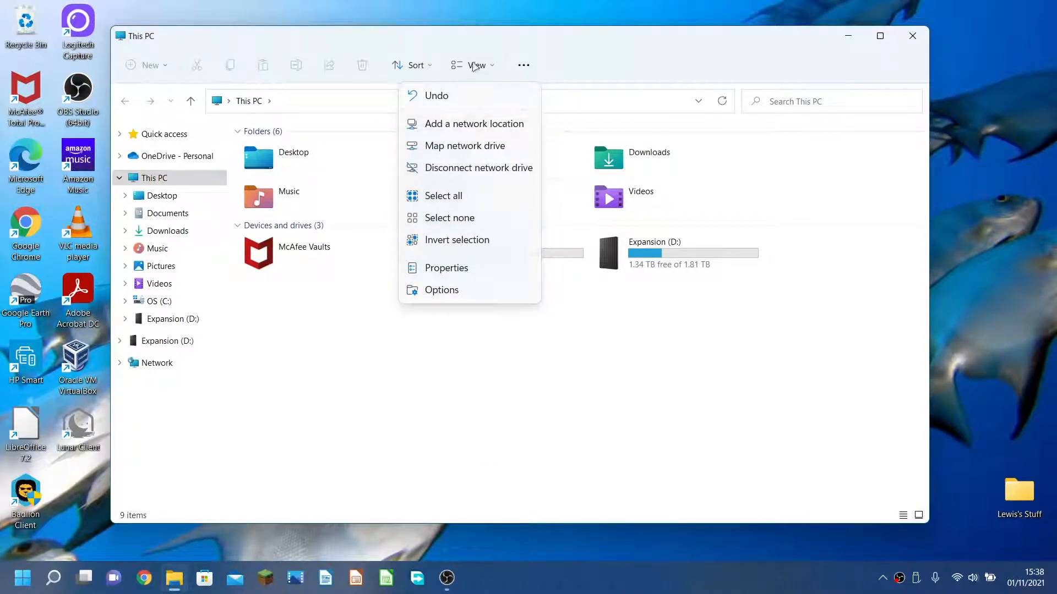
{"action": "left_click", "coordinate": [492, 364]}
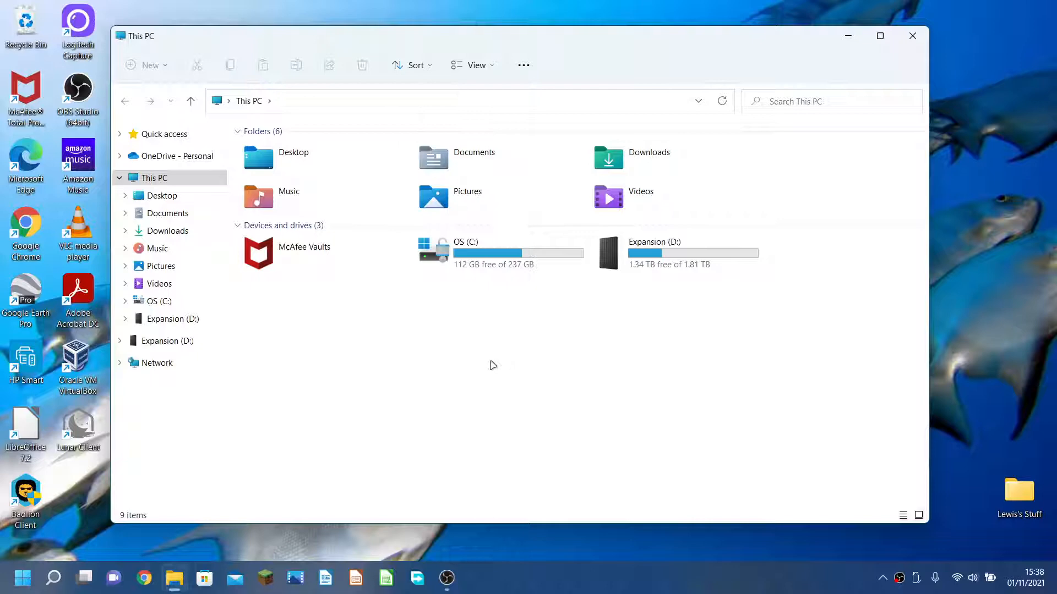
{"action": "mouse_move", "coordinate": [235, 344]}
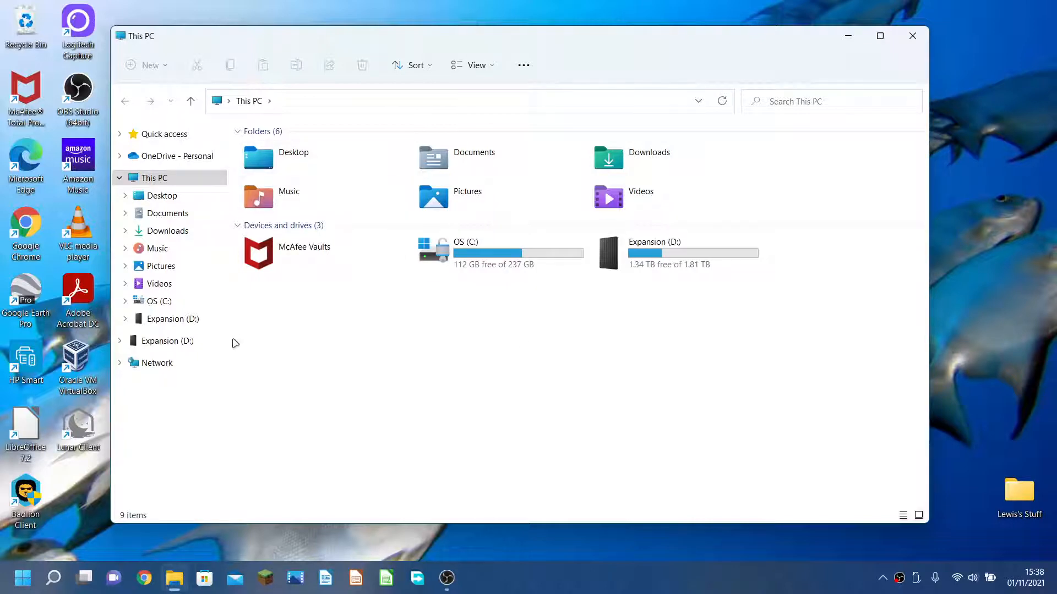
{"action": "left_click", "coordinate": [22, 578]}
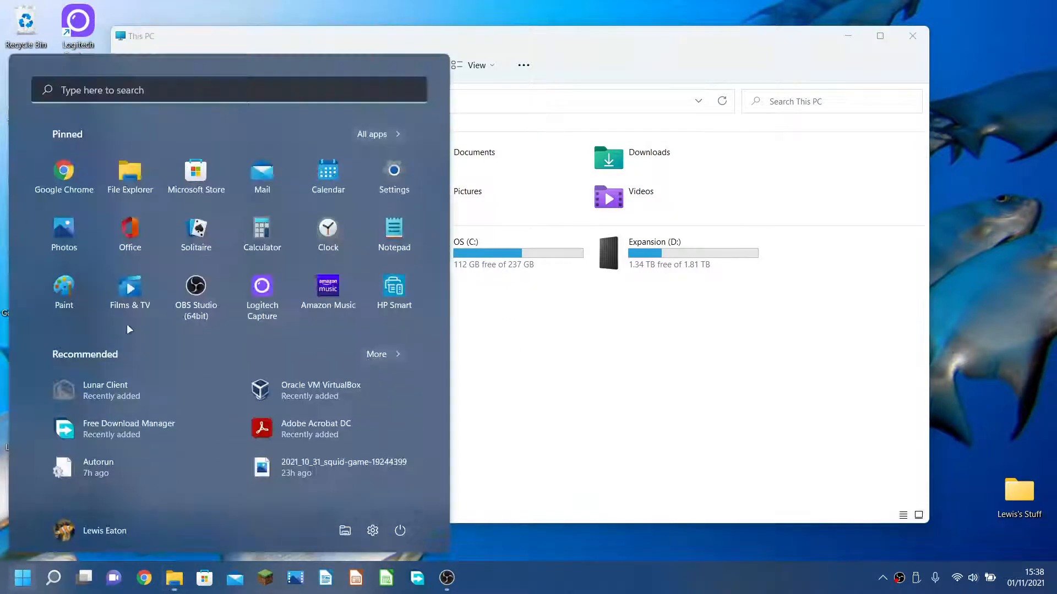
{"action": "left_click", "coordinate": [371, 133]}
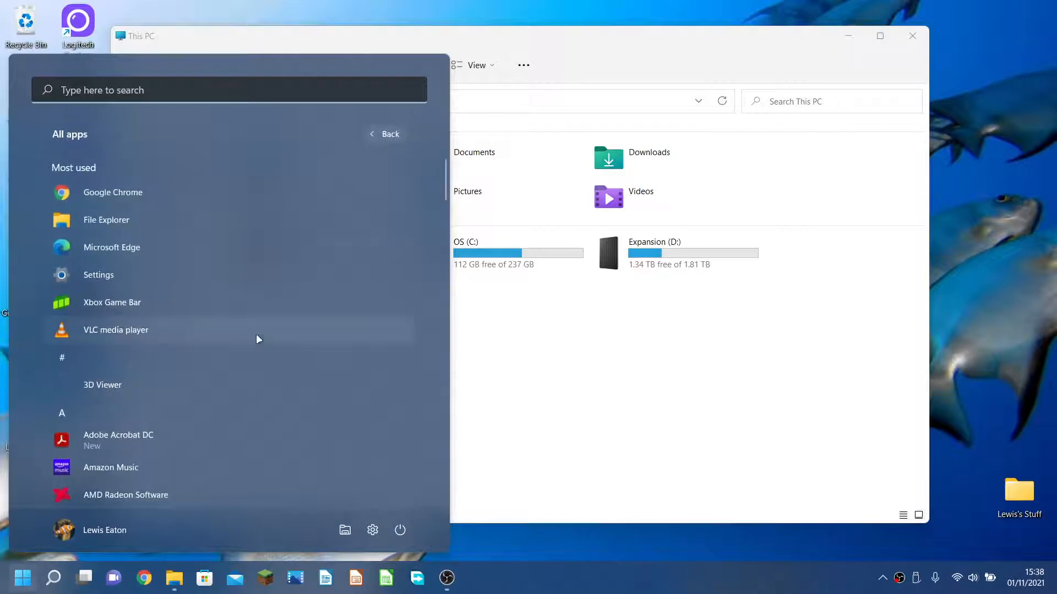
{"action": "left_click", "coordinate": [389, 133]}
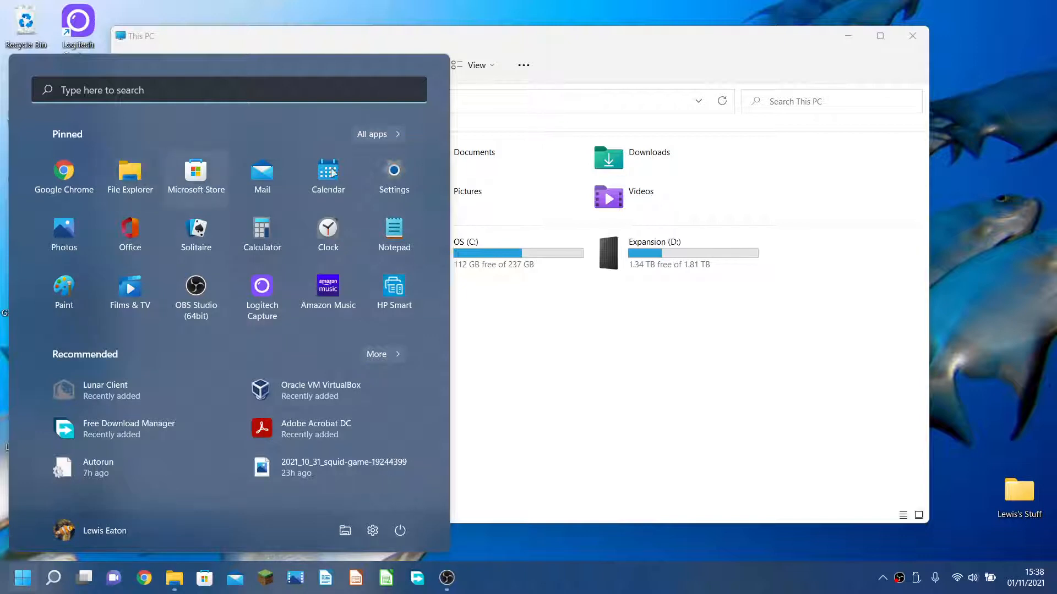
{"action": "mouse_move", "coordinate": [64, 290]}
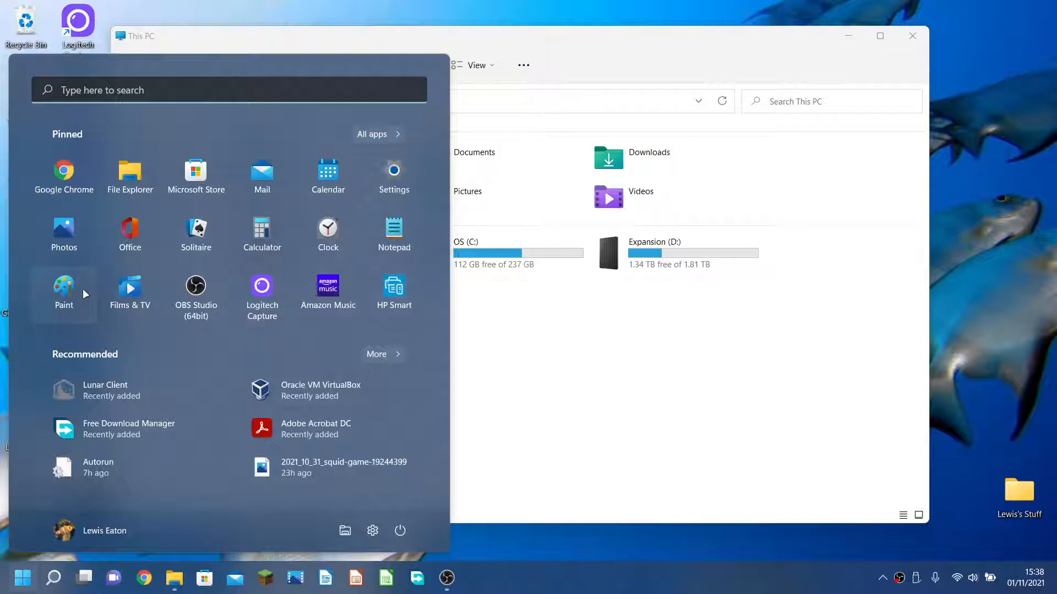
- Launch Paint from the Start menu's pinned apps with a blank canvas
{"action": "left_click", "coordinate": [64, 286]}
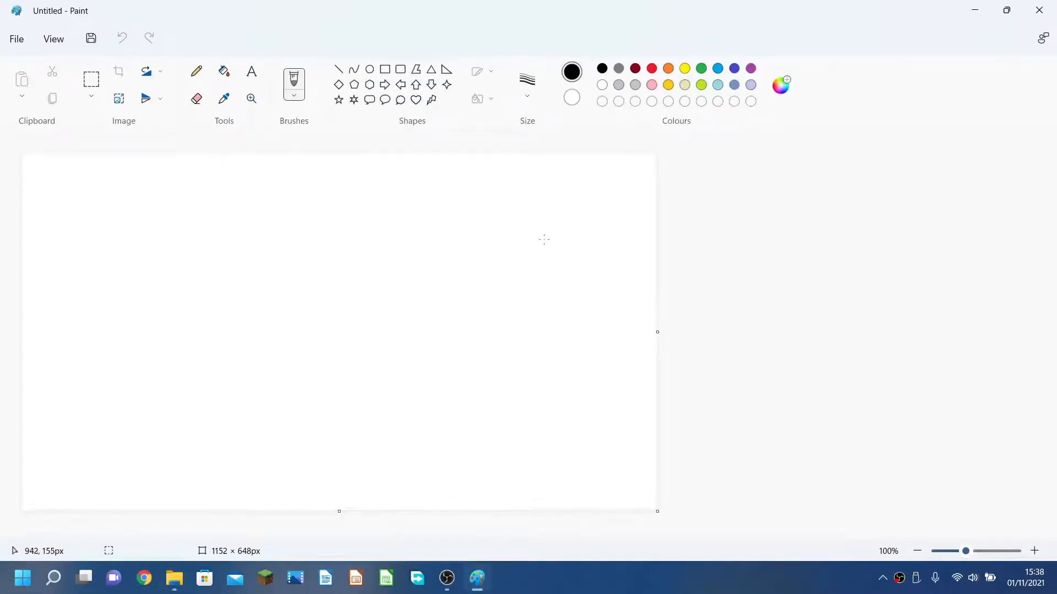
{"action": "mouse_move", "coordinate": [1038, 8]}
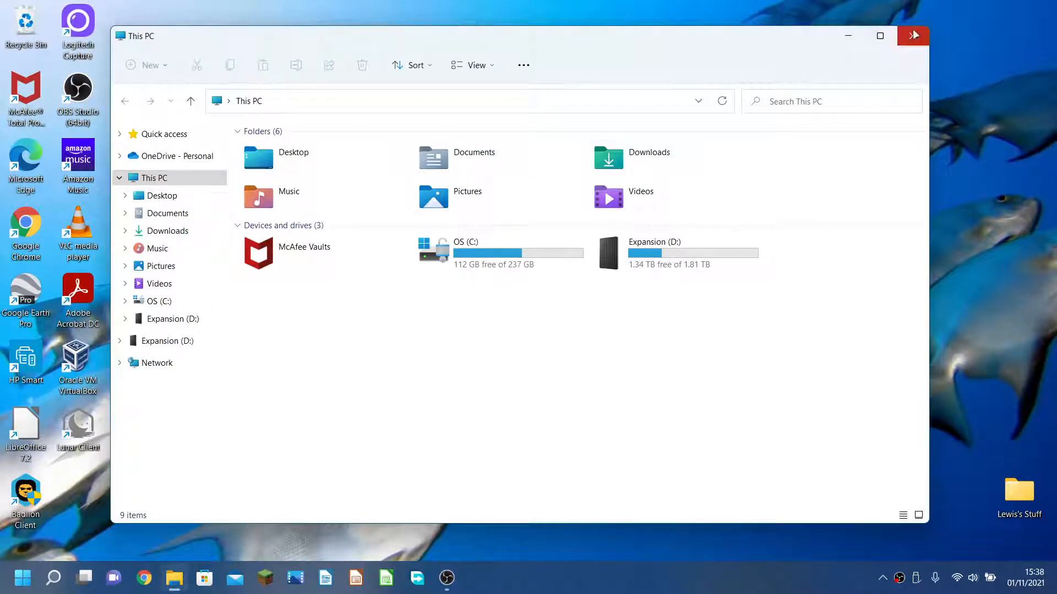
{"action": "left_click", "coordinate": [912, 35]}
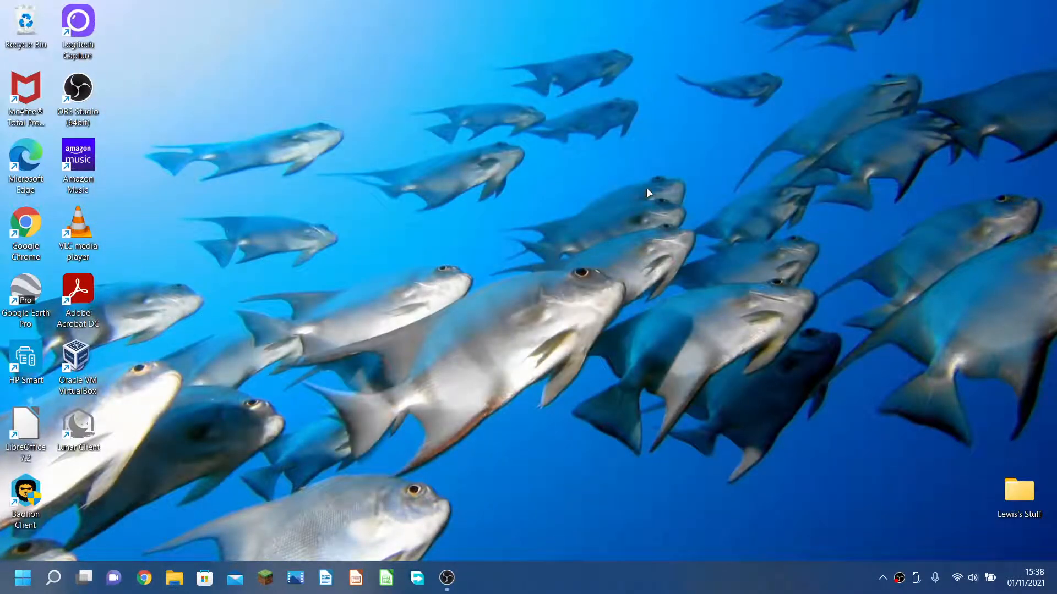
{"action": "mouse_move", "coordinate": [401, 256]}
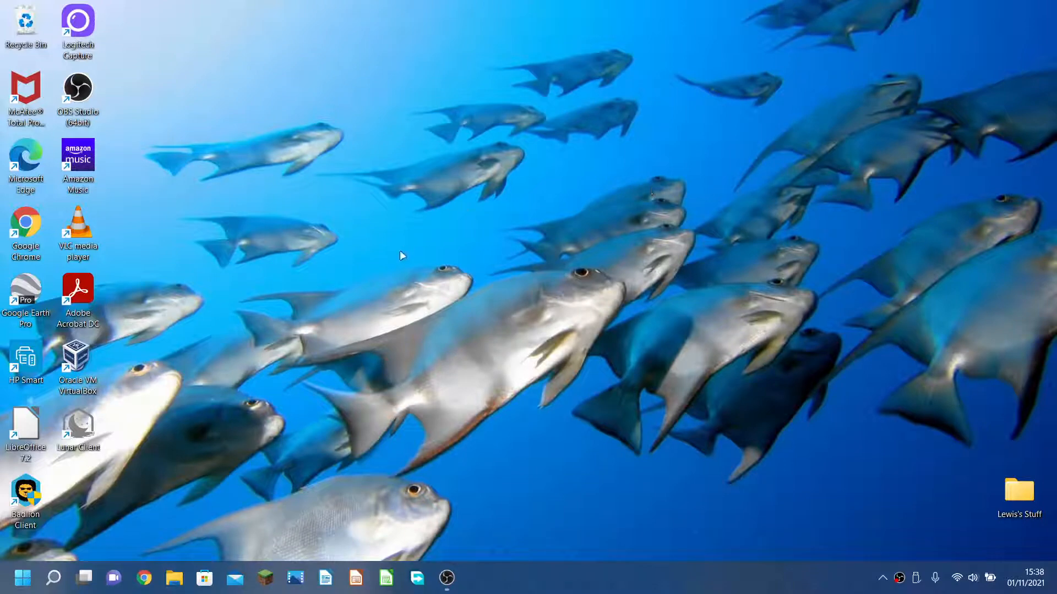
{"action": "mouse_move", "coordinate": [124, 86]}
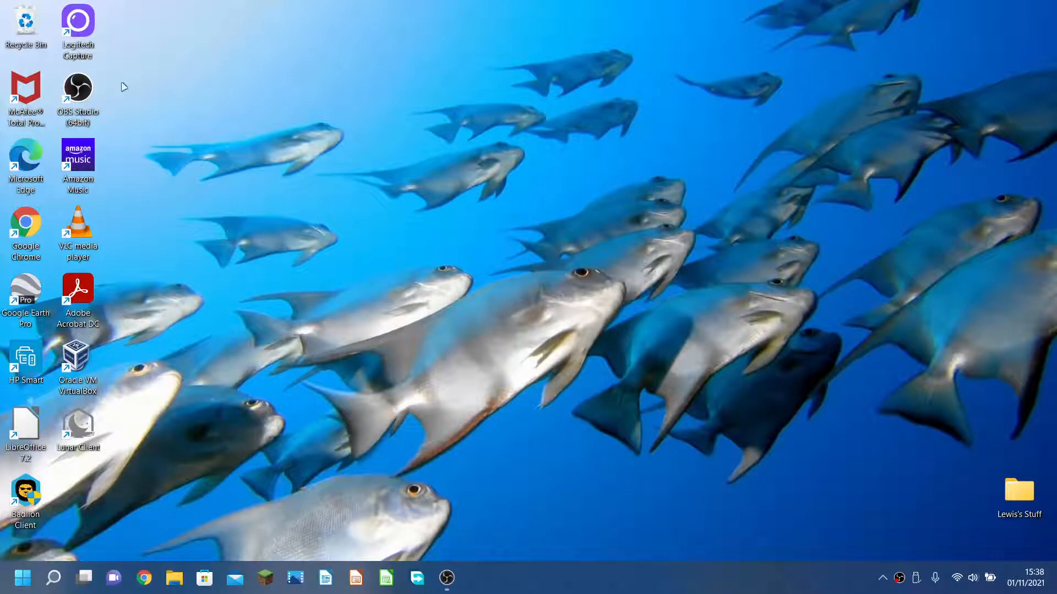
{"action": "mouse_move", "coordinate": [181, 387]}
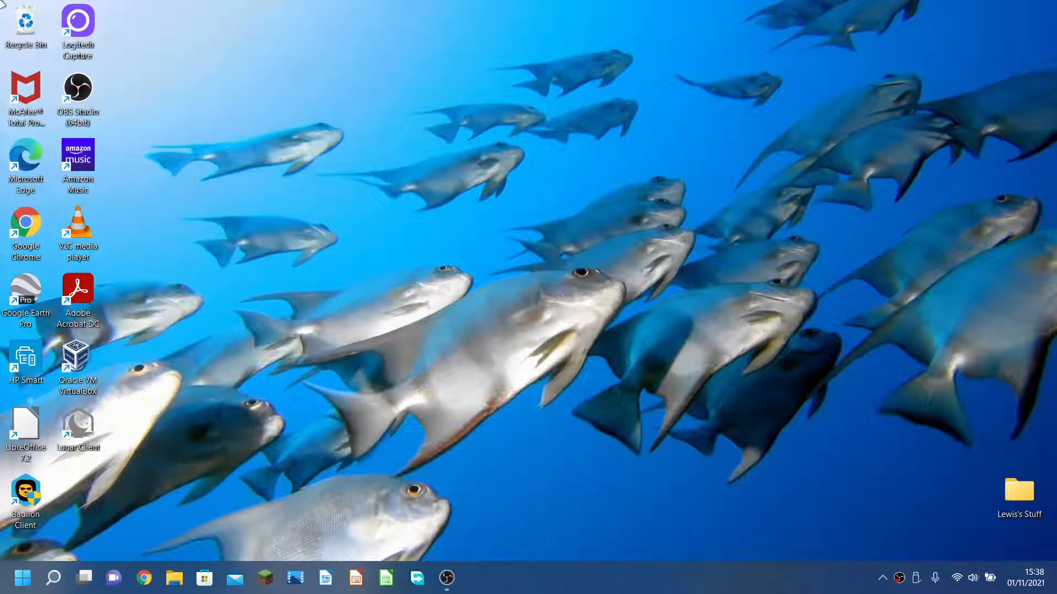
{"action": "mouse_move", "coordinate": [759, 532]}
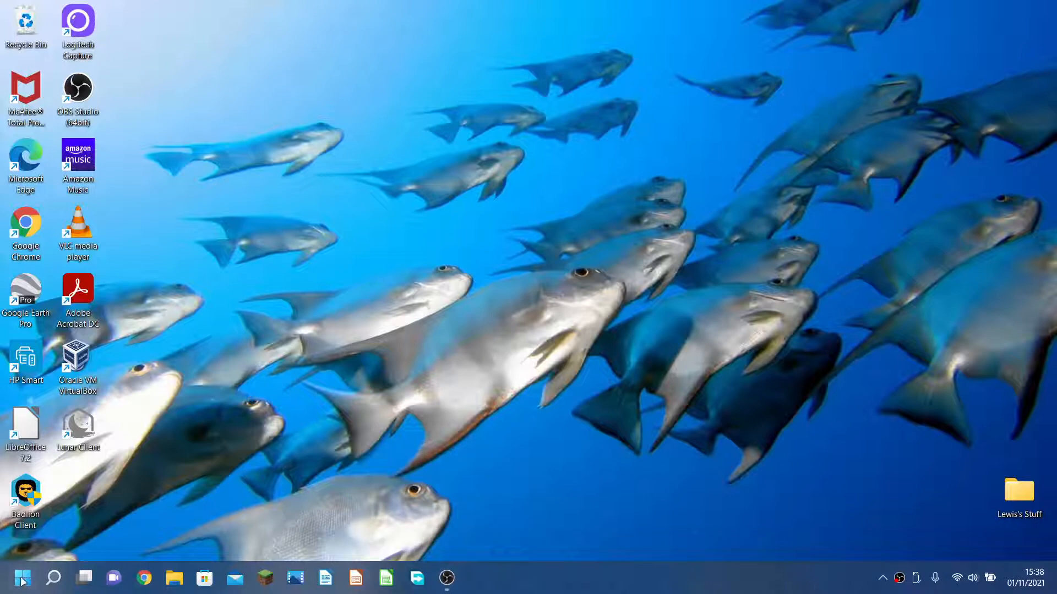
{"action": "left_click", "coordinate": [22, 578]}
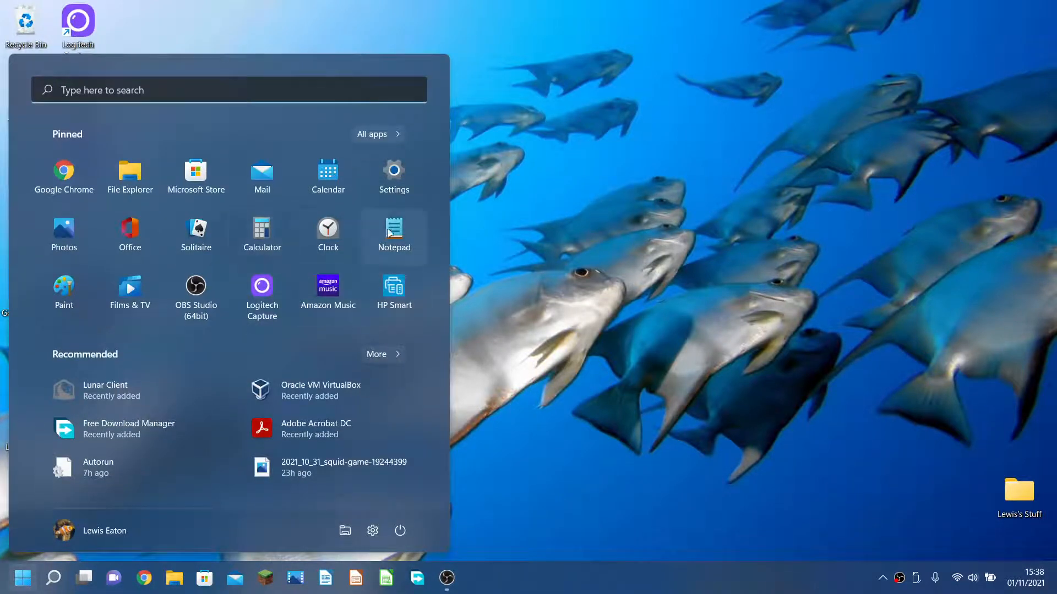
{"action": "left_click", "coordinate": [64, 287]}
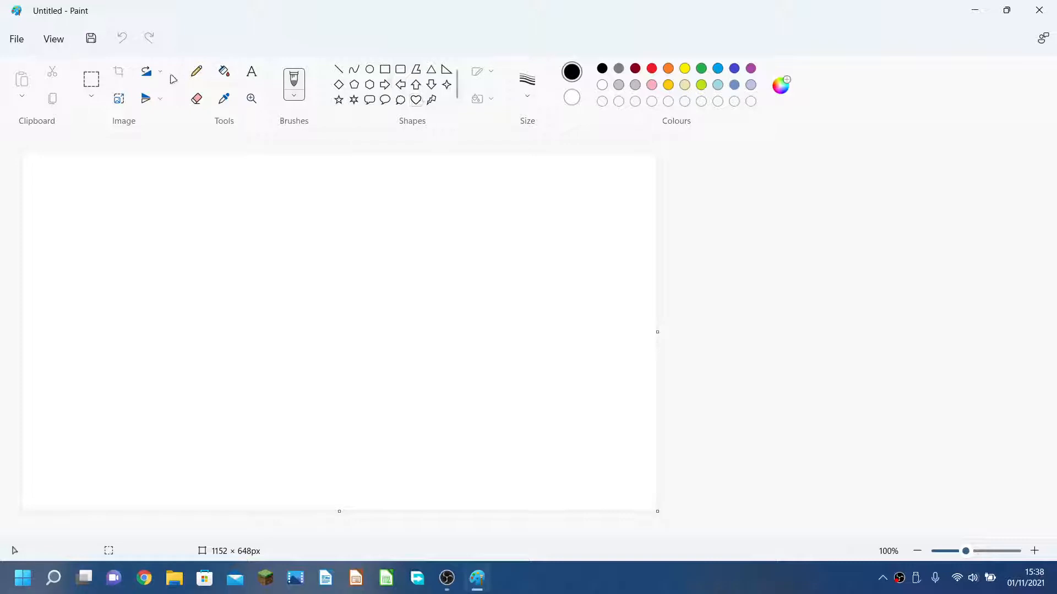
{"action": "left_click", "coordinate": [92, 98]}
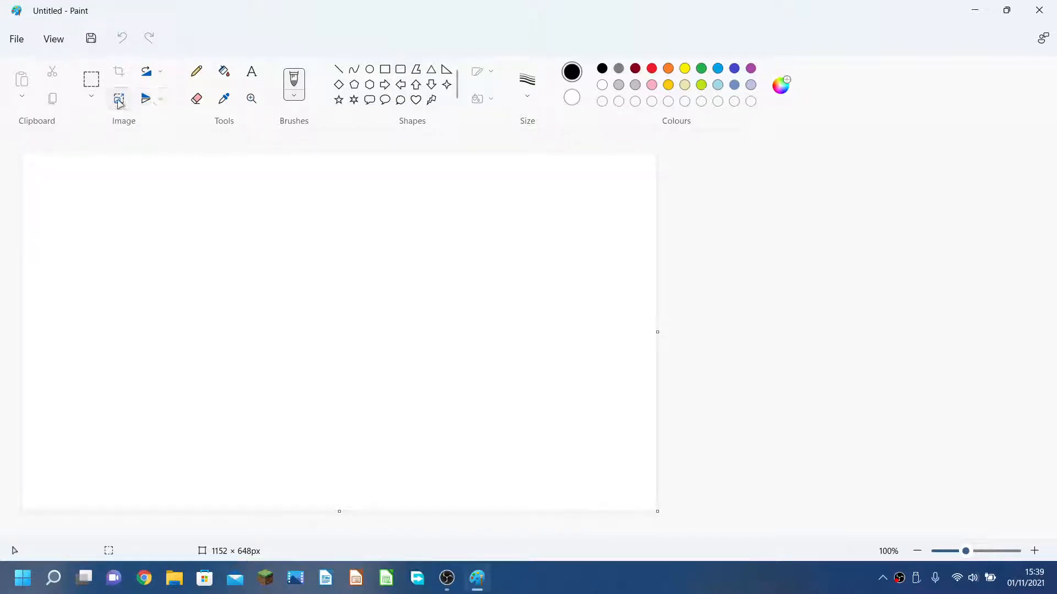
{"action": "left_click", "coordinate": [118, 100]}
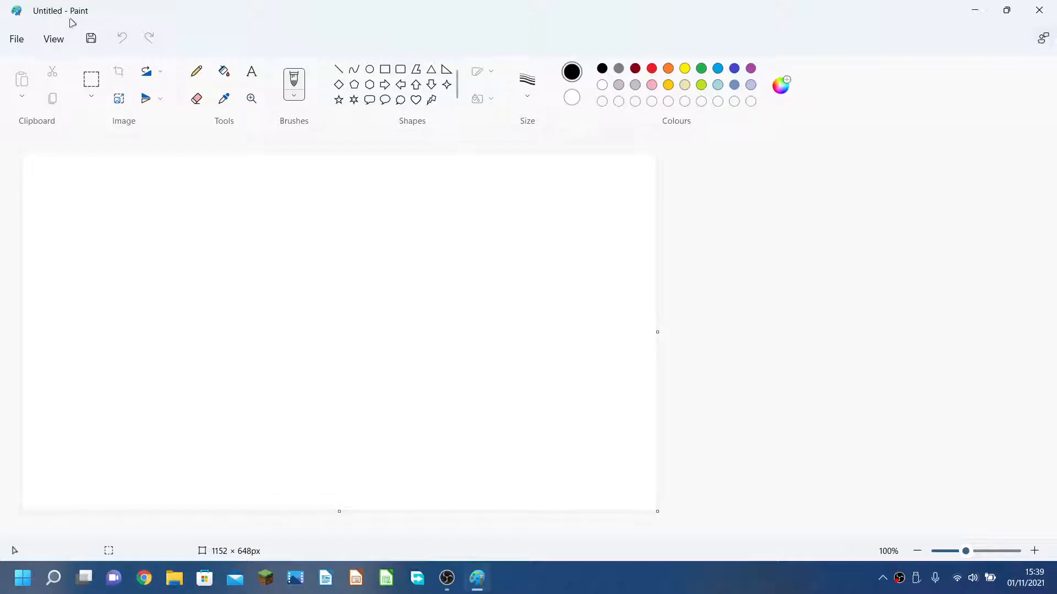
{"action": "mouse_move", "coordinate": [98, 17]}
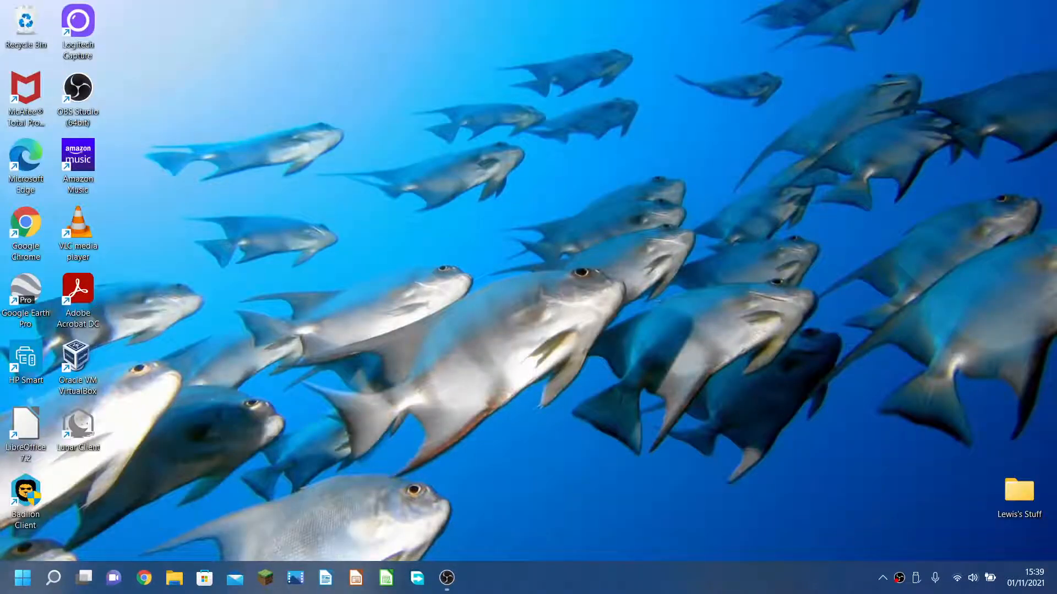
{"action": "left_click", "coordinate": [22, 578]}
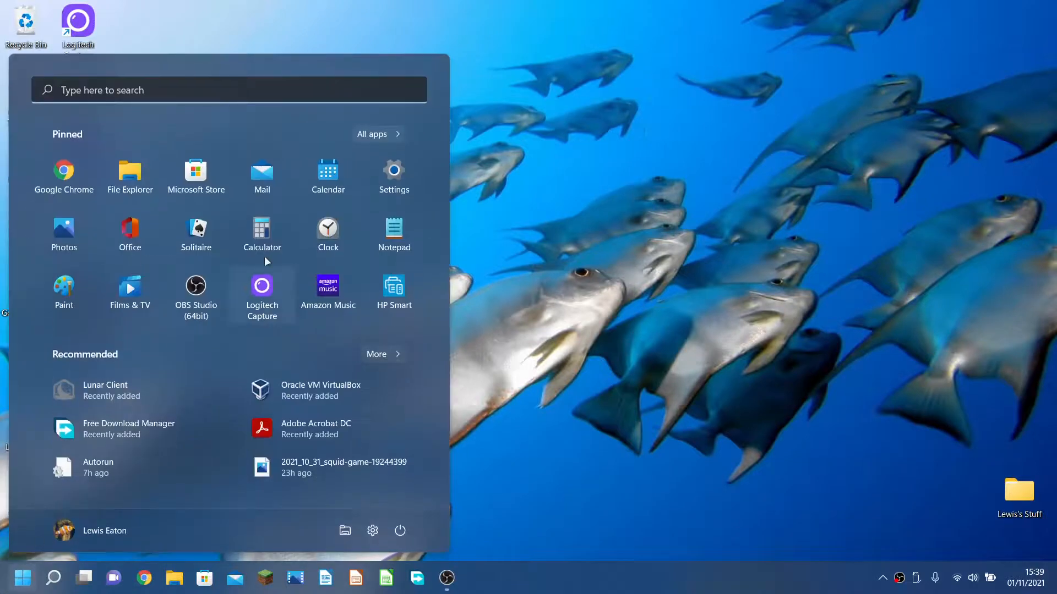
{"action": "left_click", "coordinate": [375, 134]}
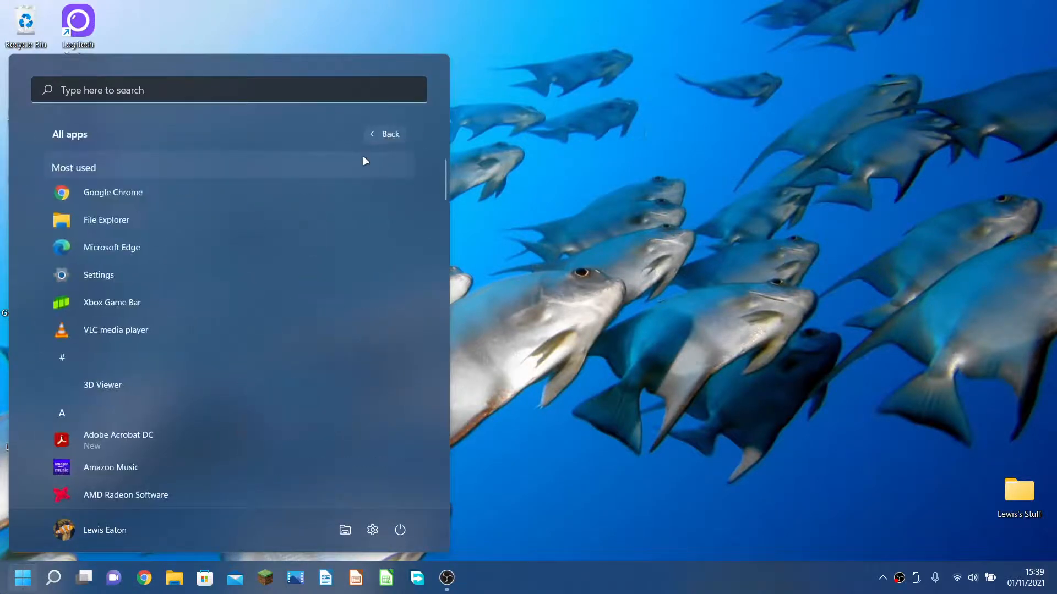
{"action": "scroll", "scroll_direction": "down", "scroll_amount": 3}
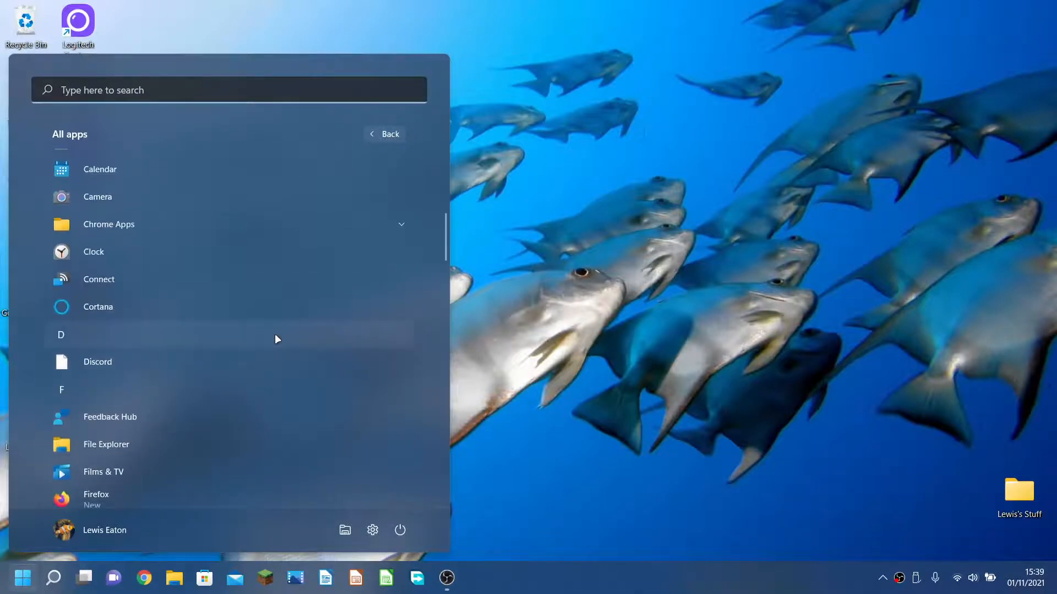
{"action": "scroll", "scroll_direction": "up", "scroll_amount": 3}
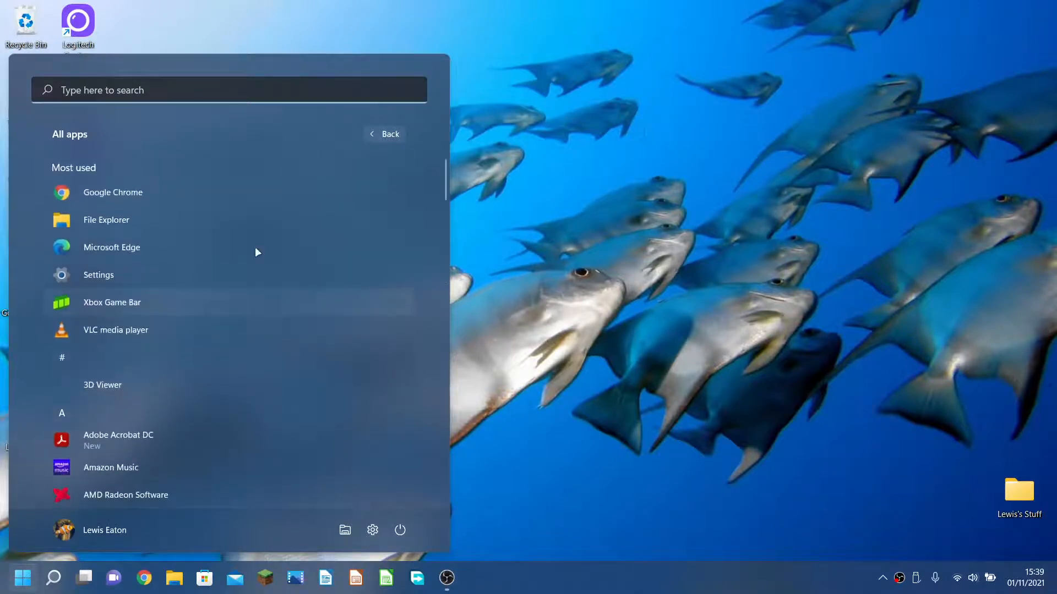
{"action": "mouse_move", "coordinate": [183, 279]}
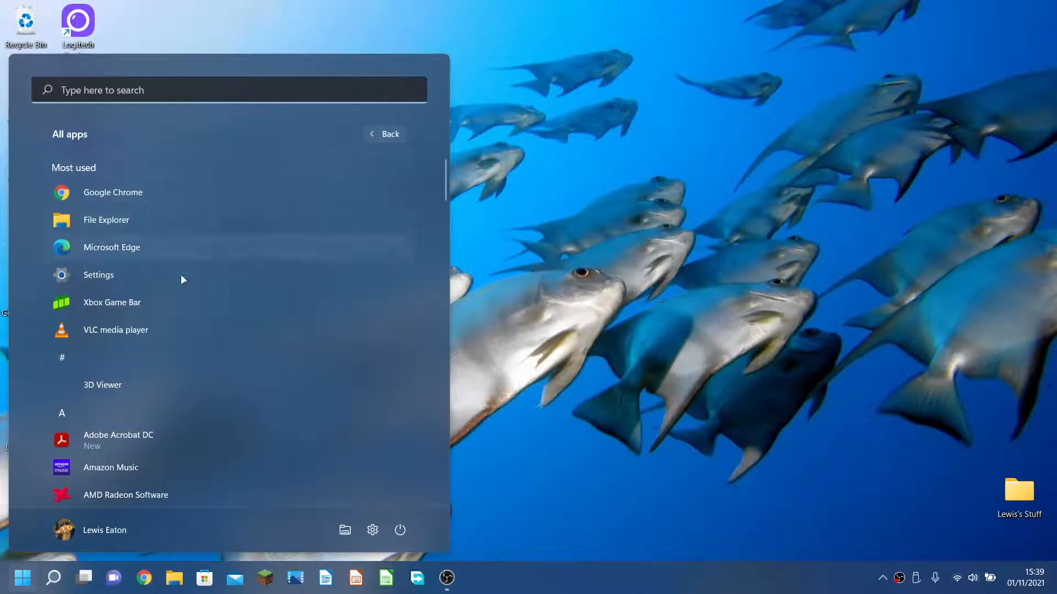
{"action": "scroll", "scroll_direction": "down", "scroll_amount": 3}
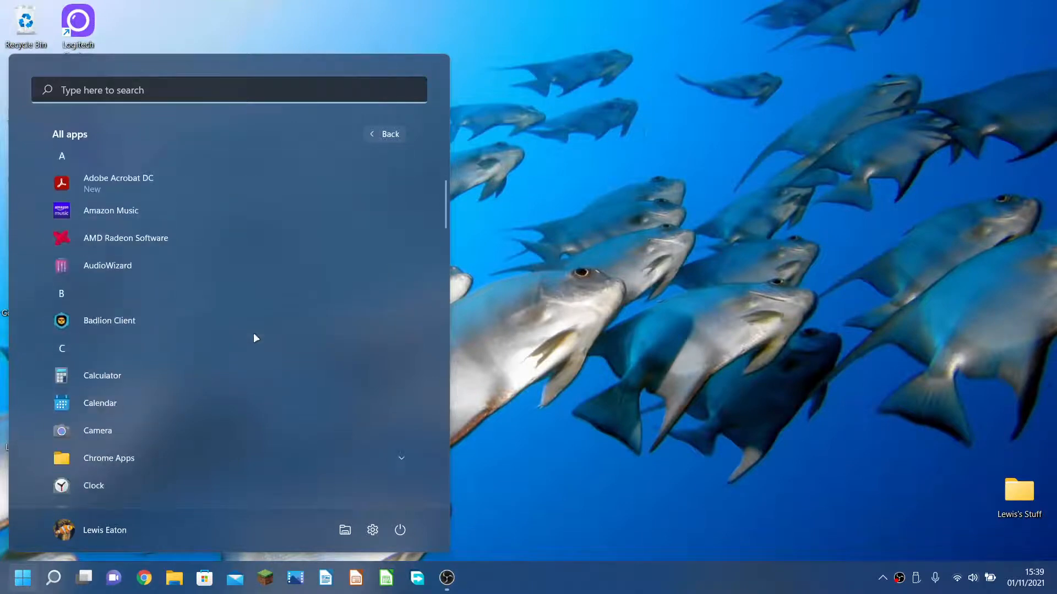
{"action": "scroll", "scroll_direction": "down", "scroll_amount": 3}
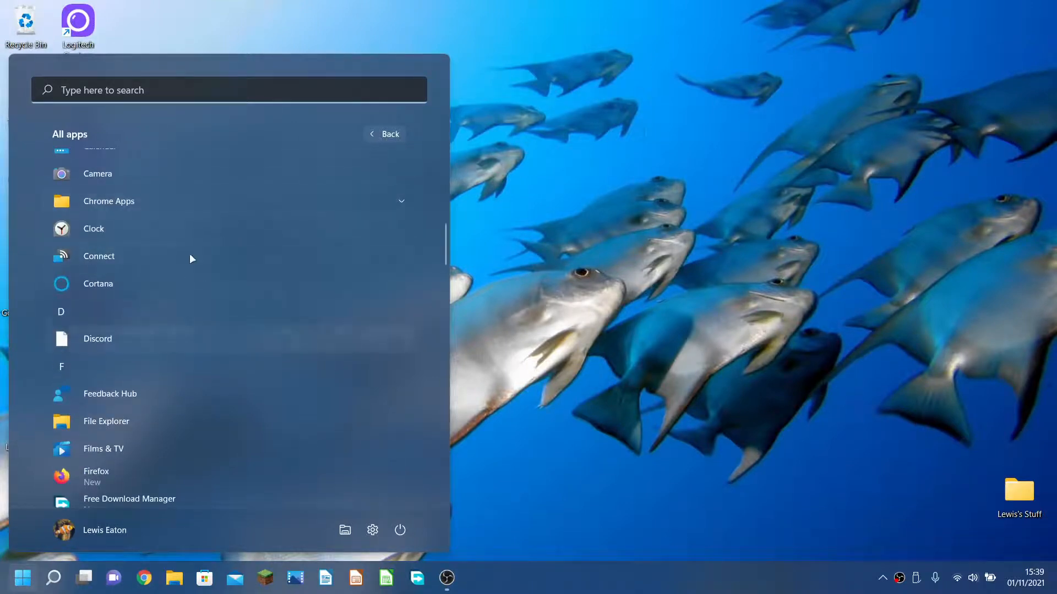
{"action": "mouse_move", "coordinate": [97, 173]}
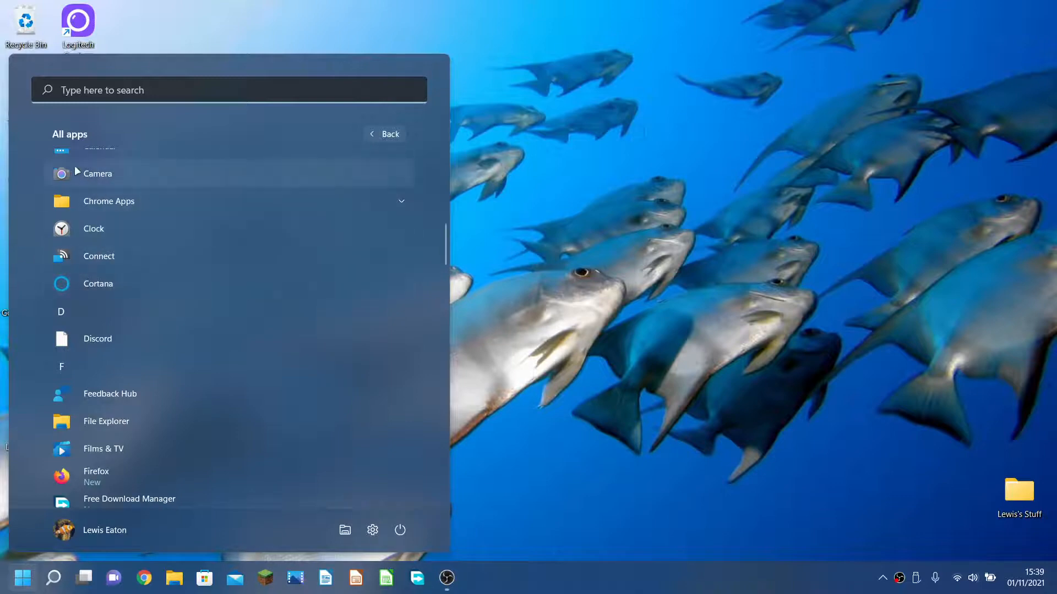
{"action": "mouse_move", "coordinate": [302, 205]}
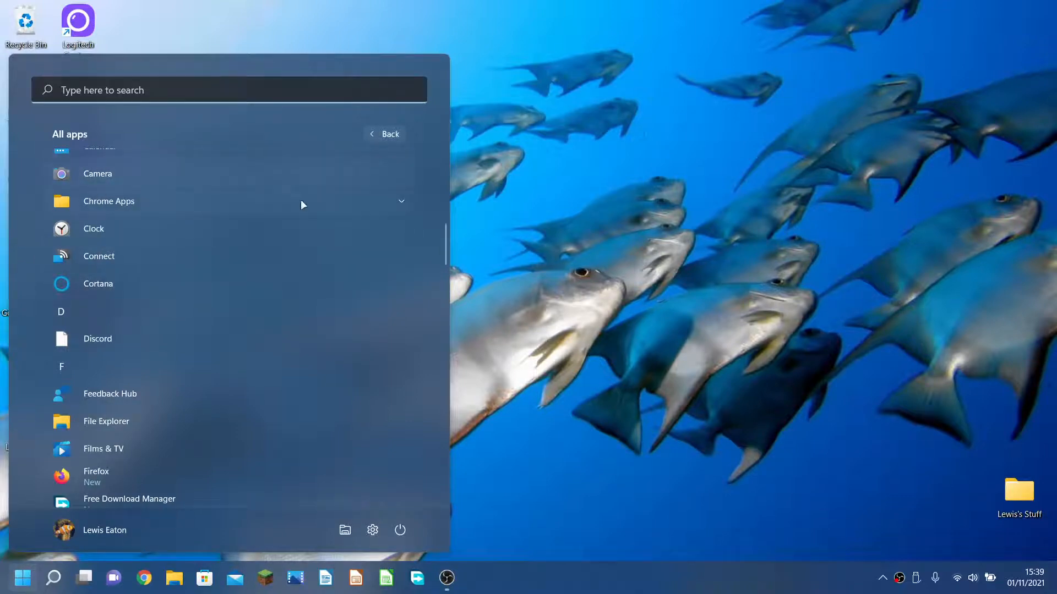
{"action": "scroll", "scroll_direction": "down", "scroll_amount": 3}
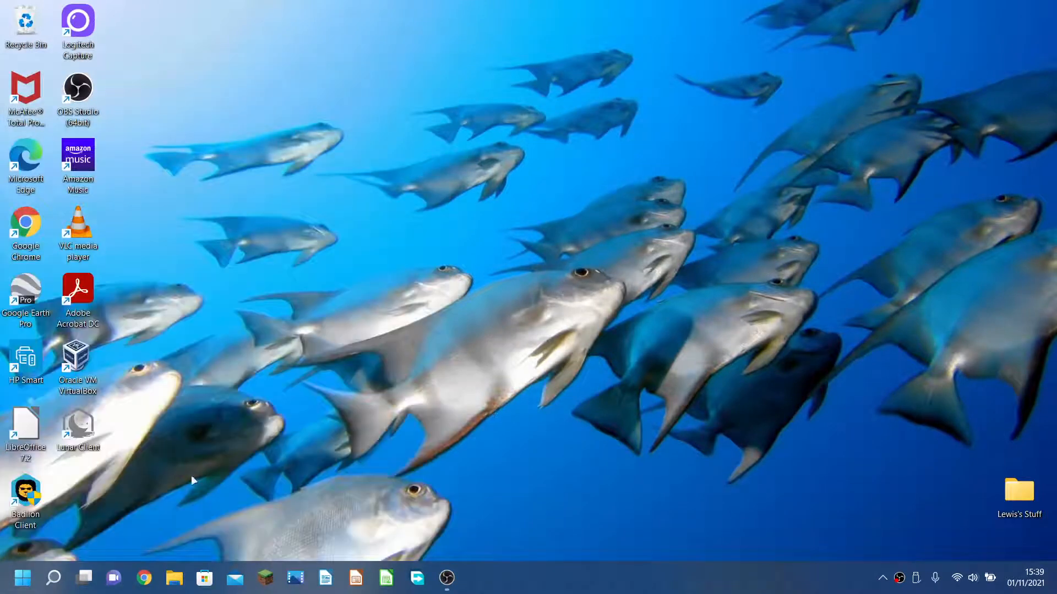
{"action": "mouse_move", "coordinate": [38, 191]}
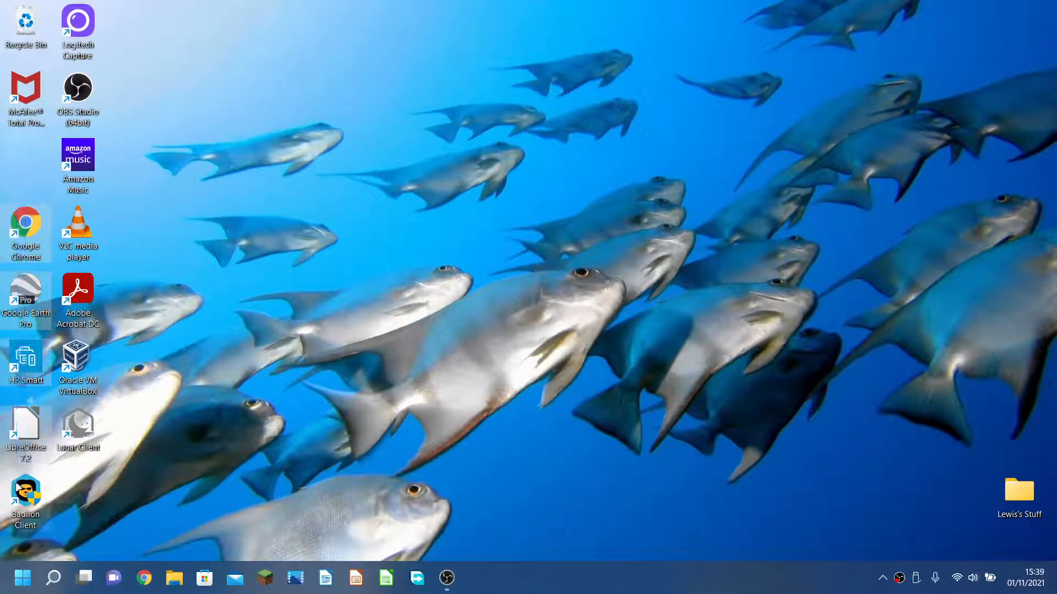
- Launch the Badlion Client shortcut and cancel the Document in Use warning
{"action": "double_click", "coordinate": [26, 426]}
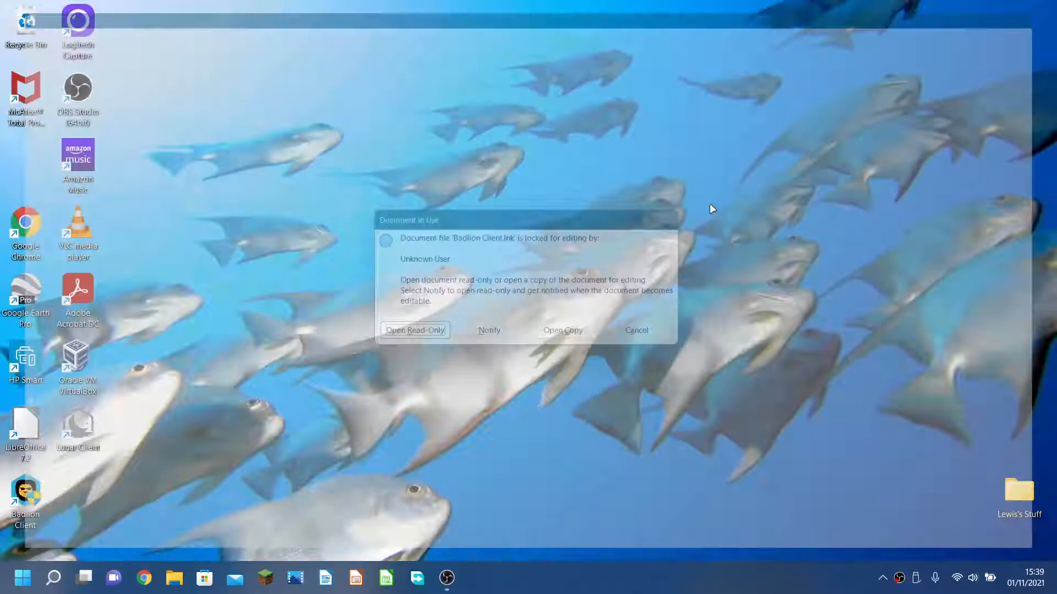
{"action": "left_click", "coordinate": [635, 331]}
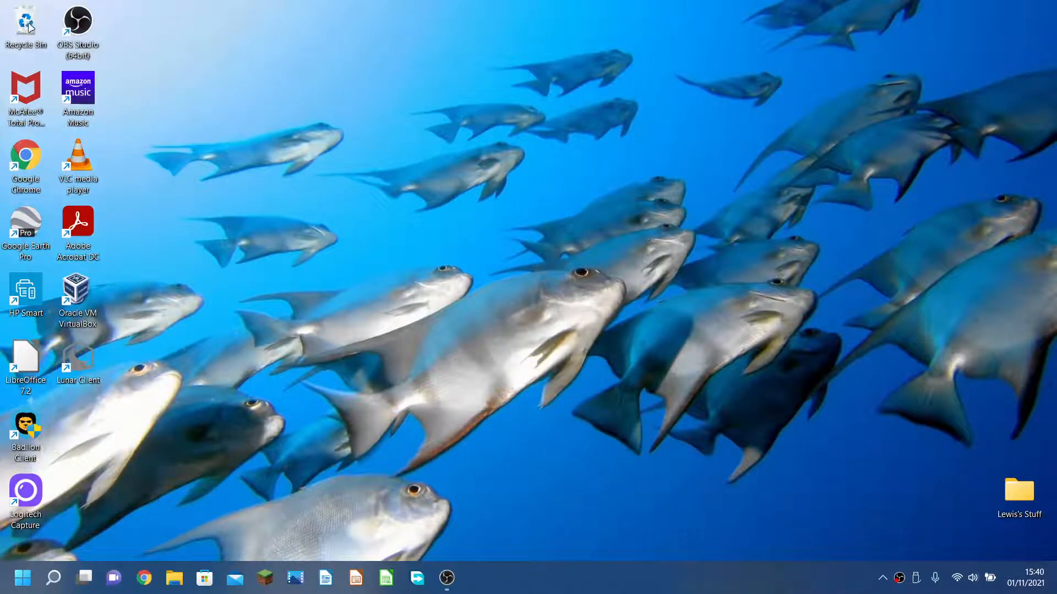
{"action": "mouse_move", "coordinate": [25, 25]}
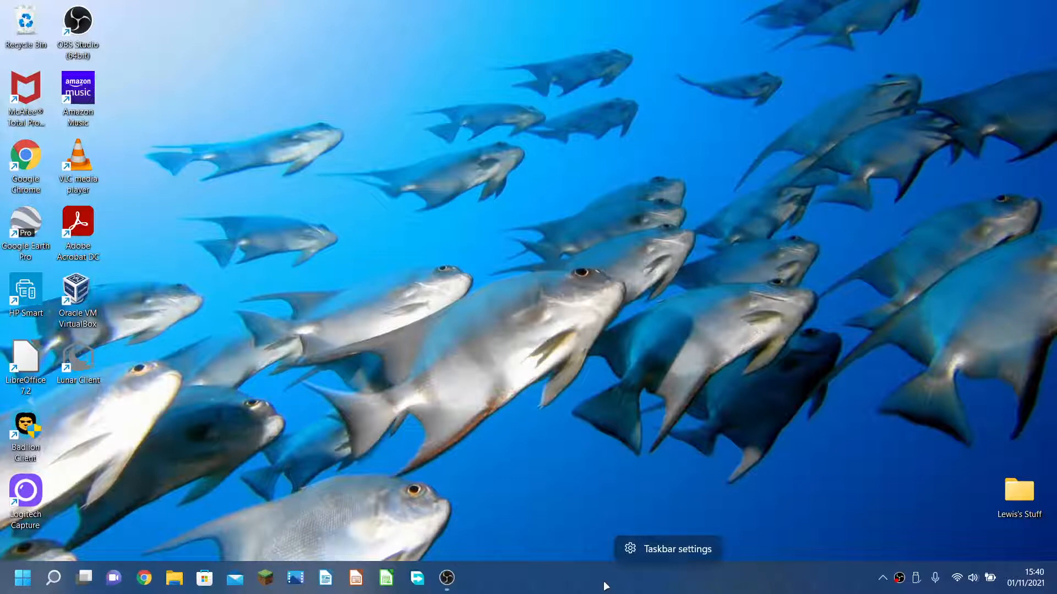
{"action": "mouse_move", "coordinate": [670, 491]}
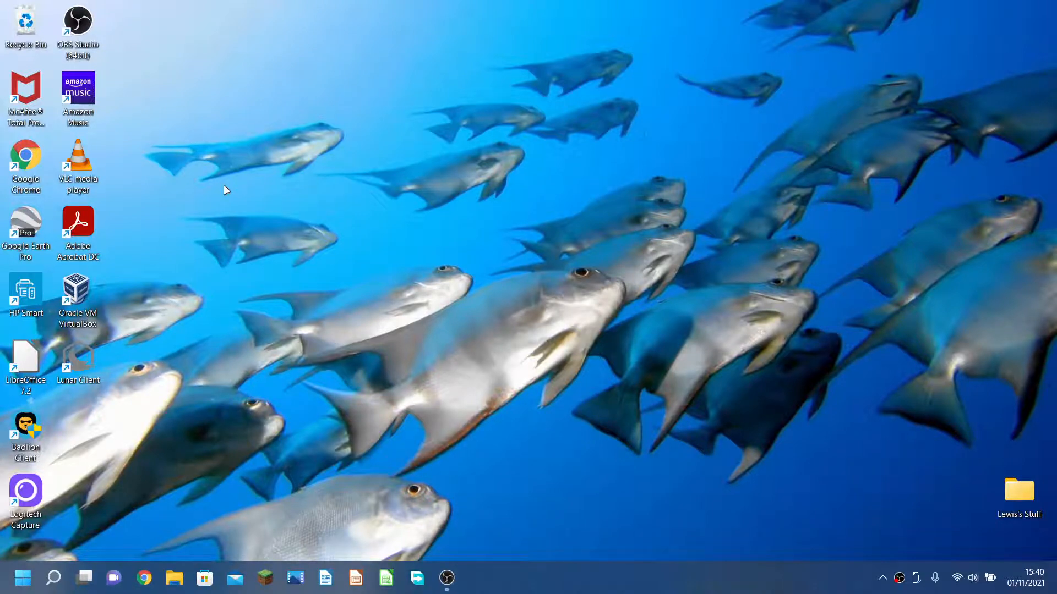
{"action": "double_click", "coordinate": [77, 25]}
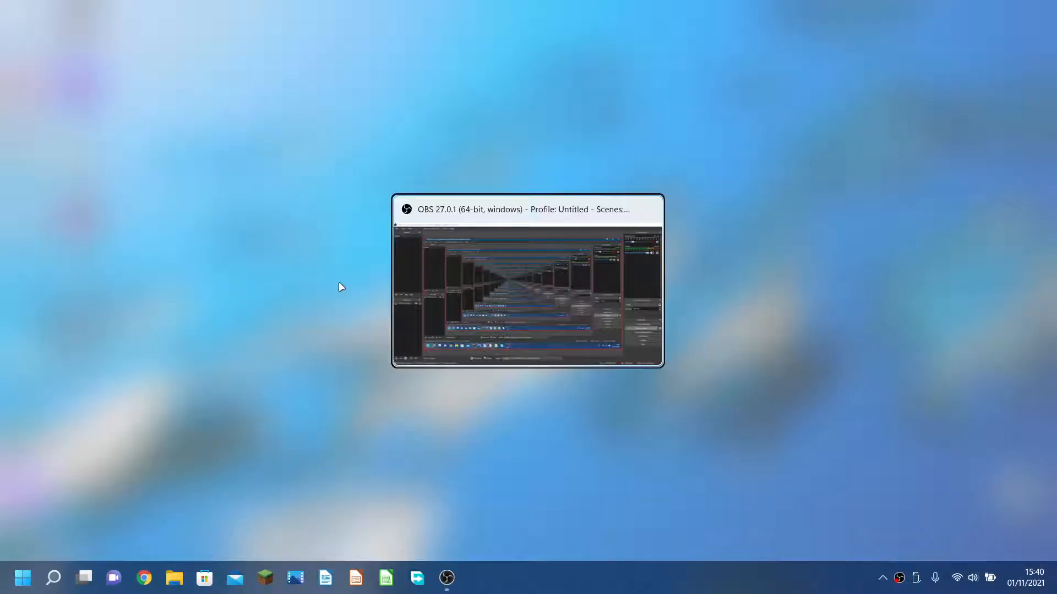
{"action": "left_click", "coordinate": [522, 209]}
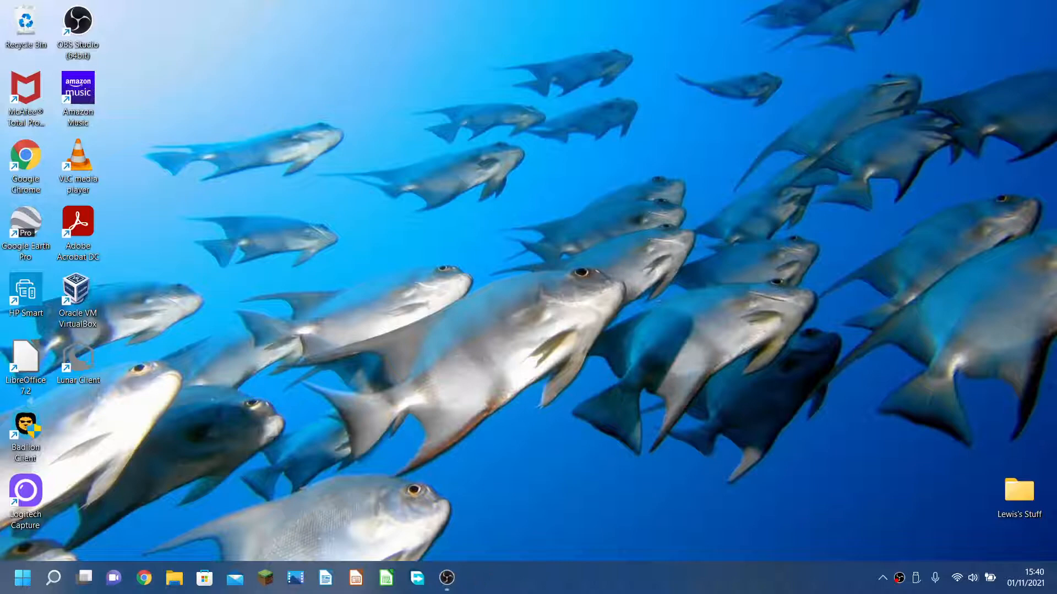
{"action": "mouse_move", "coordinate": [291, 187]}
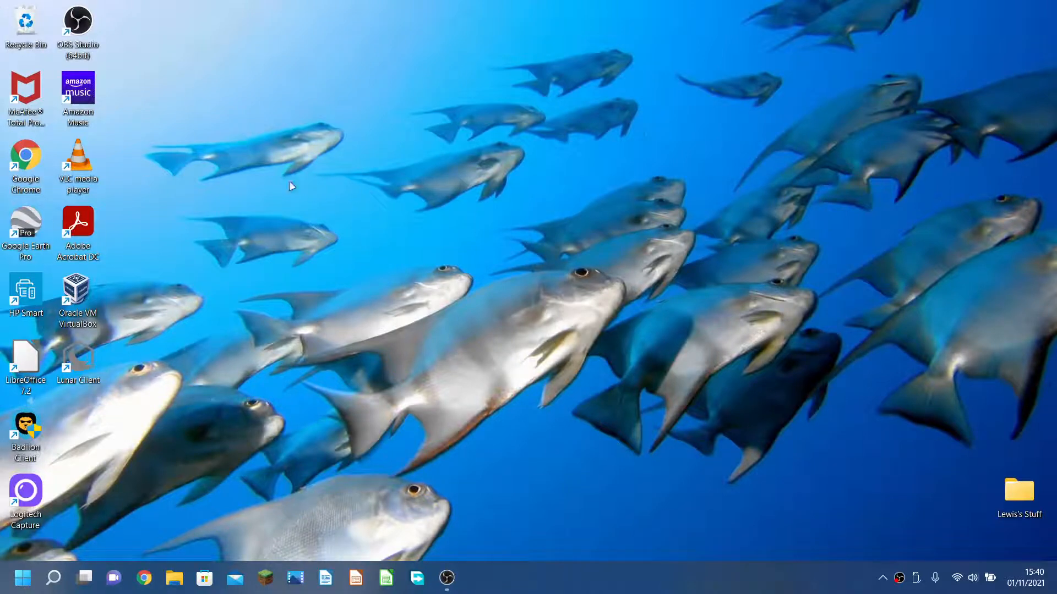
{"action": "mouse_move", "coordinate": [114, 56]}
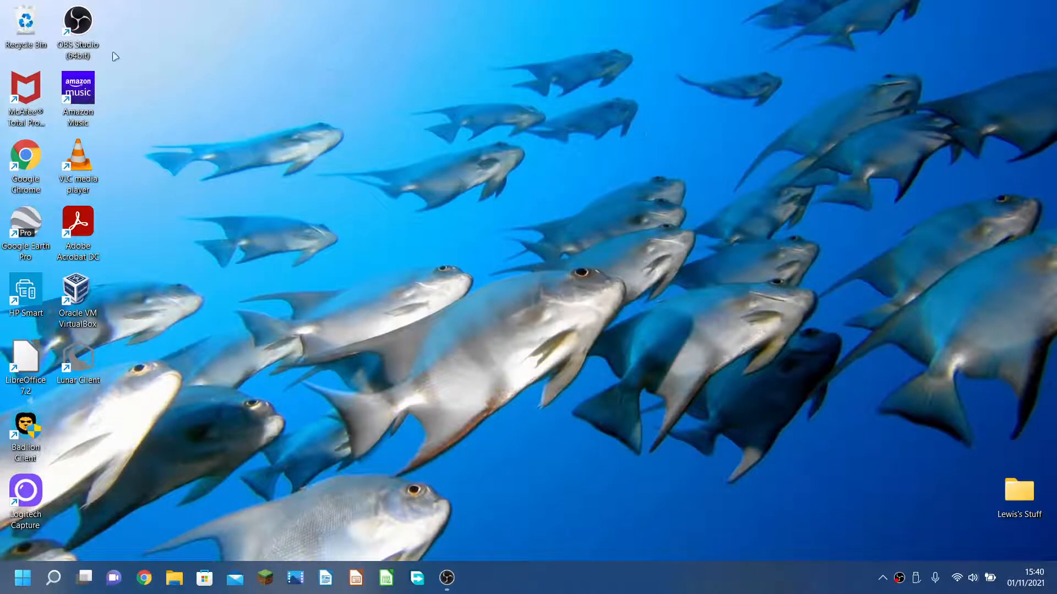
{"action": "mouse_move", "coordinate": [987, 184]}
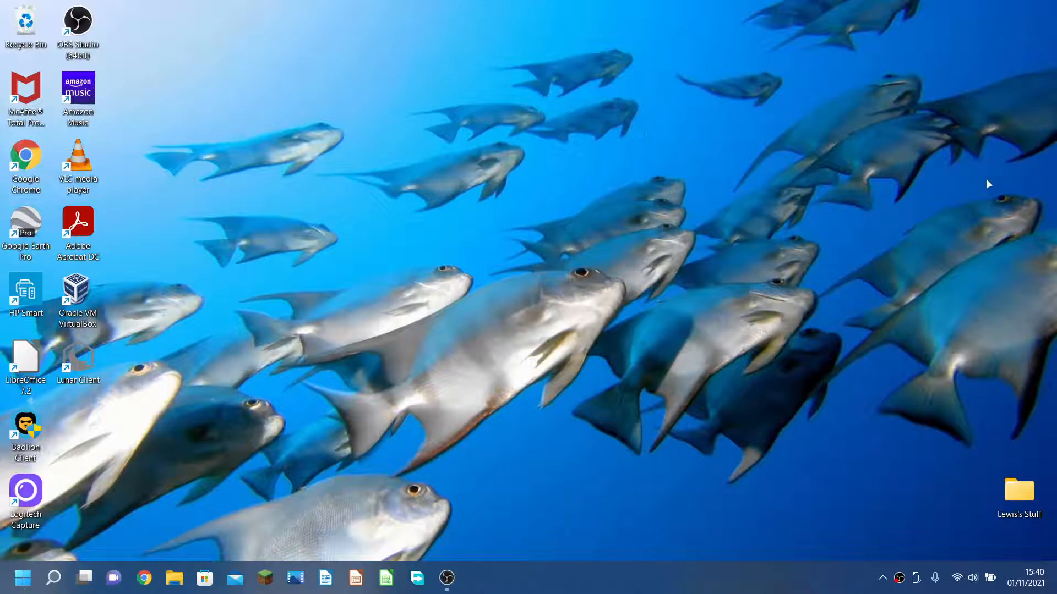
{"action": "mouse_move", "coordinate": [963, 319]}
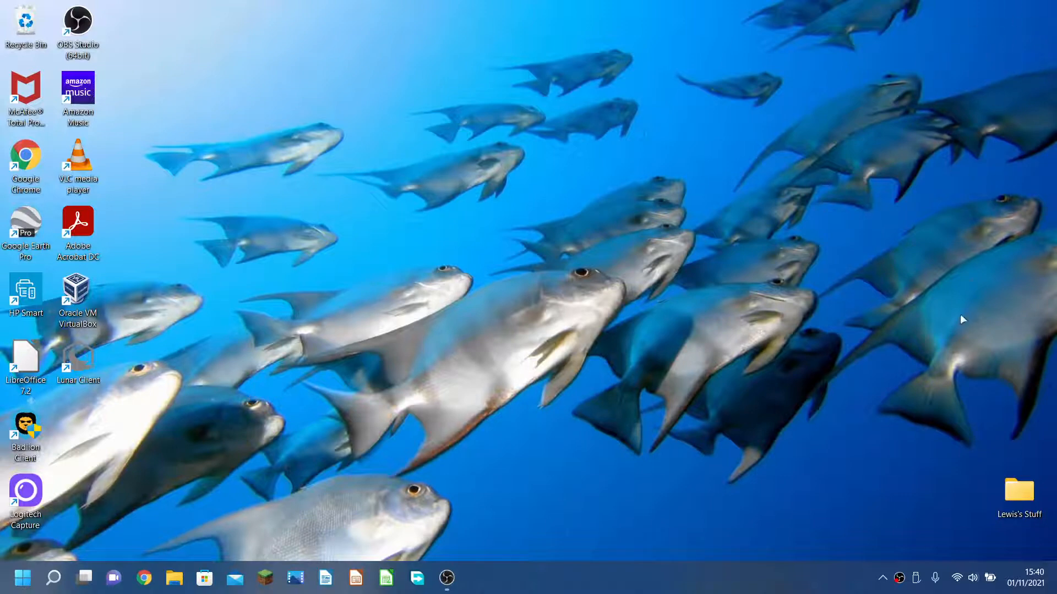
{"action": "mouse_move", "coordinate": [287, 506]}
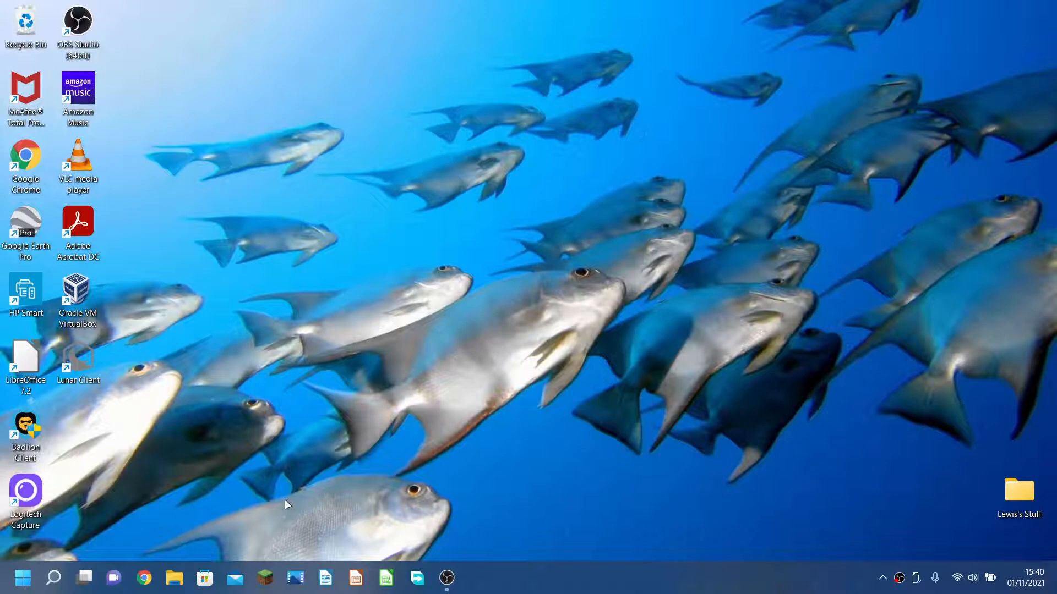
{"action": "mouse_move", "coordinate": [181, 524]}
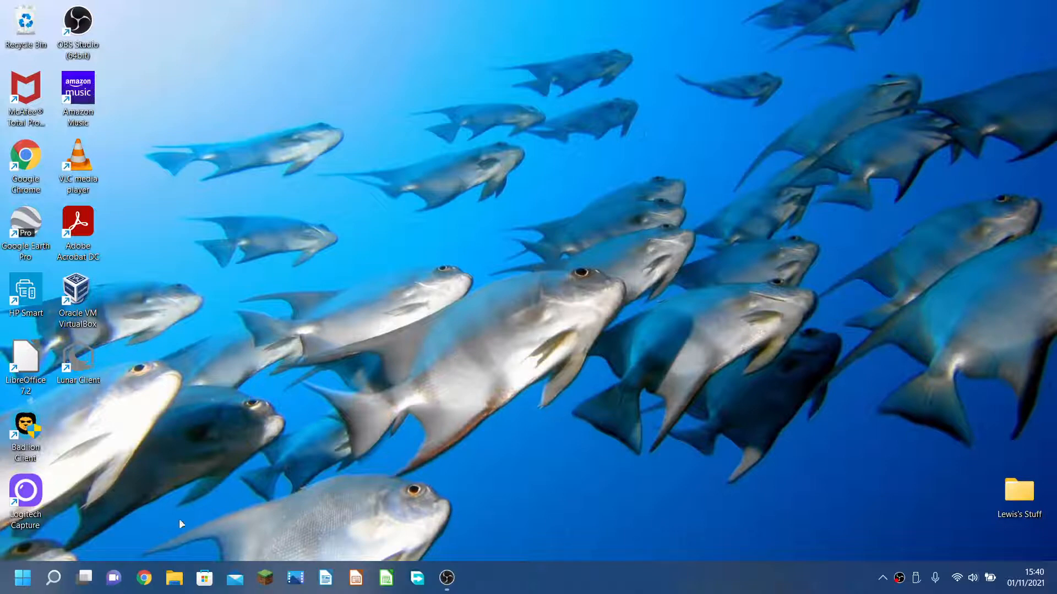
{"action": "mouse_move", "coordinate": [136, 218]}
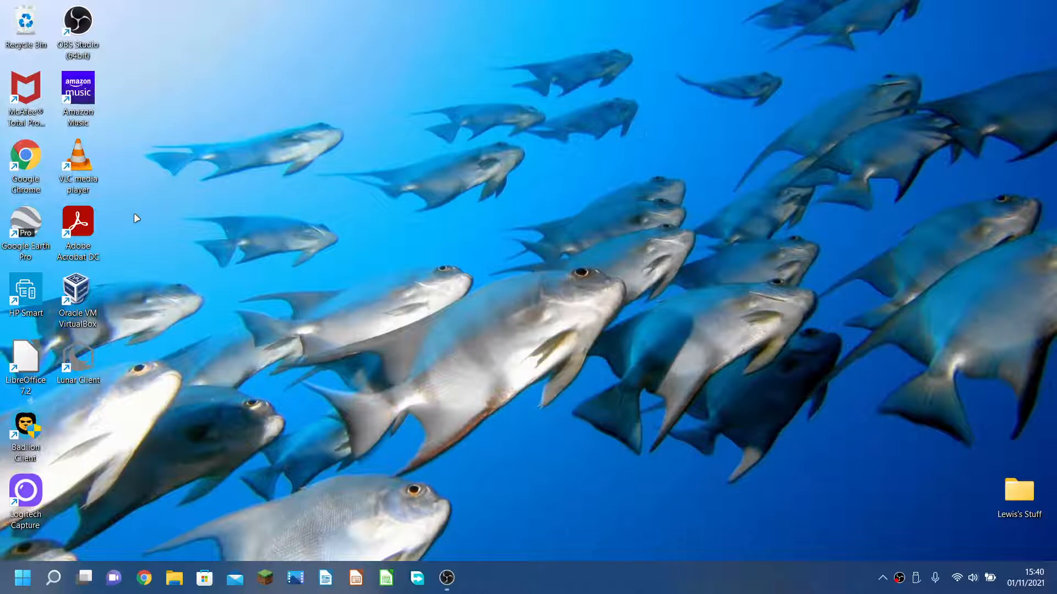
{"action": "mouse_move", "coordinate": [353, 238]}
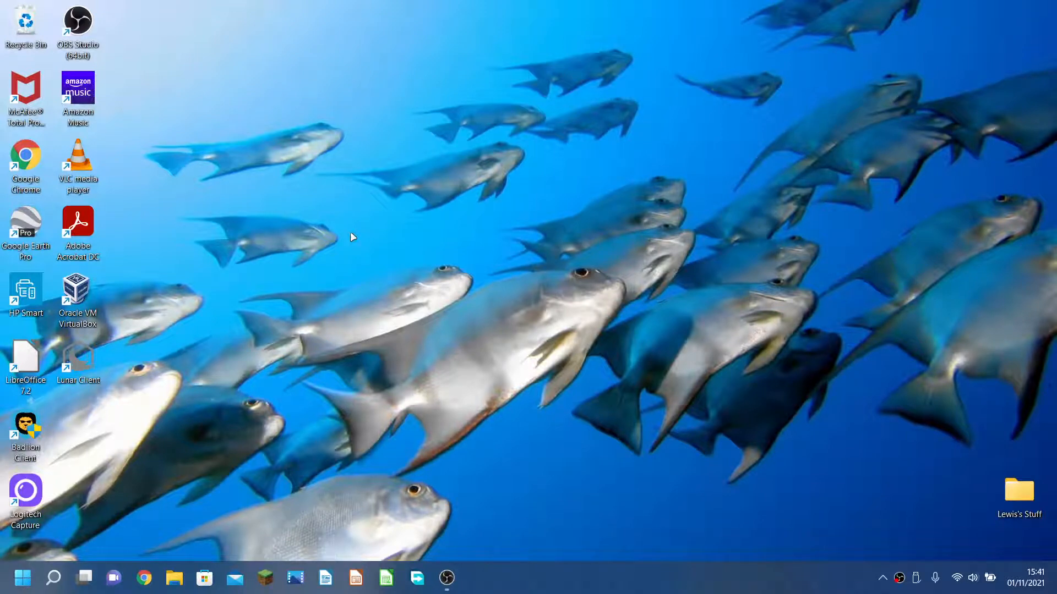
{"action": "mouse_move", "coordinate": [235, 578]}
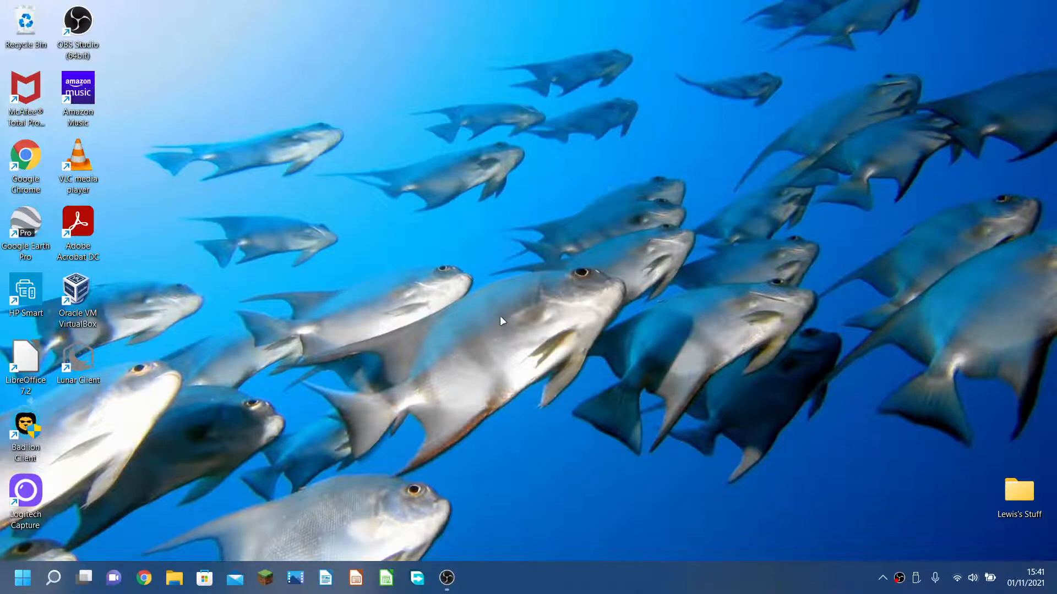
{"action": "left_click", "coordinate": [174, 578]}
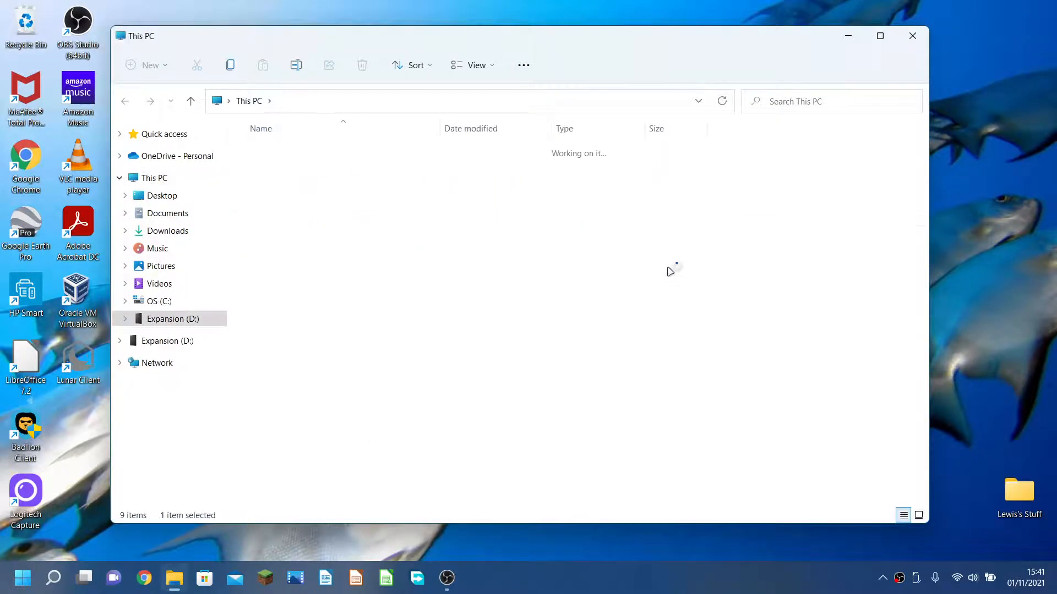
{"action": "double_click", "coordinate": [172, 320]}
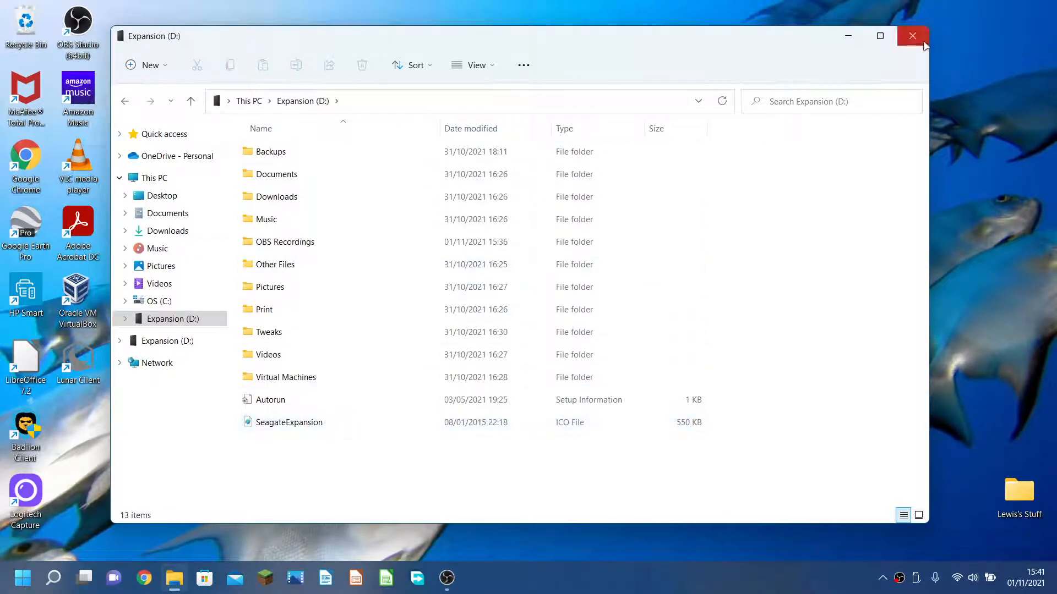
{"action": "left_click", "coordinate": [913, 35]}
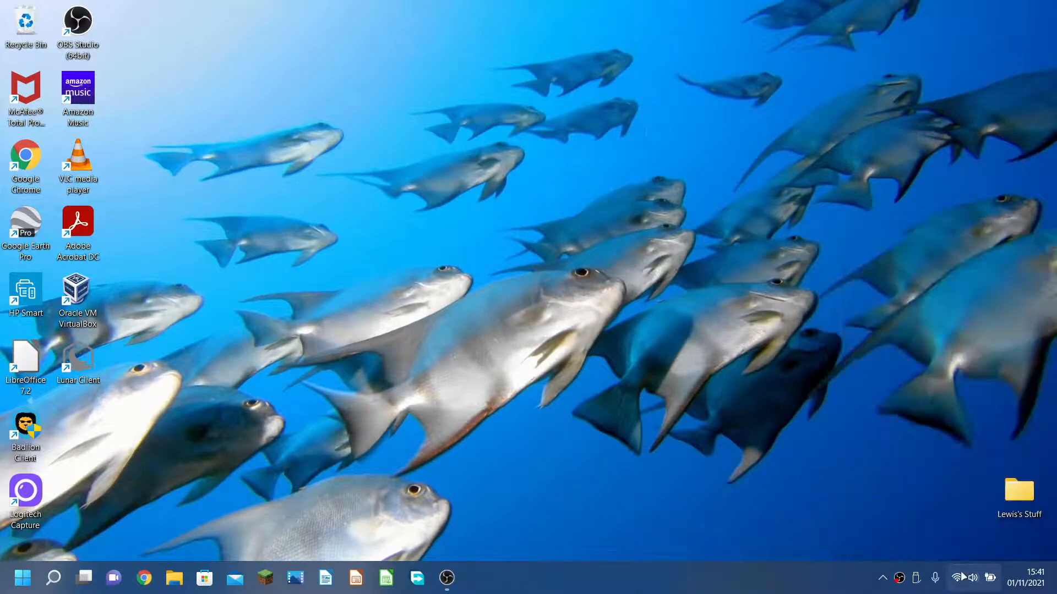
{"action": "left_click", "coordinate": [984, 578]}
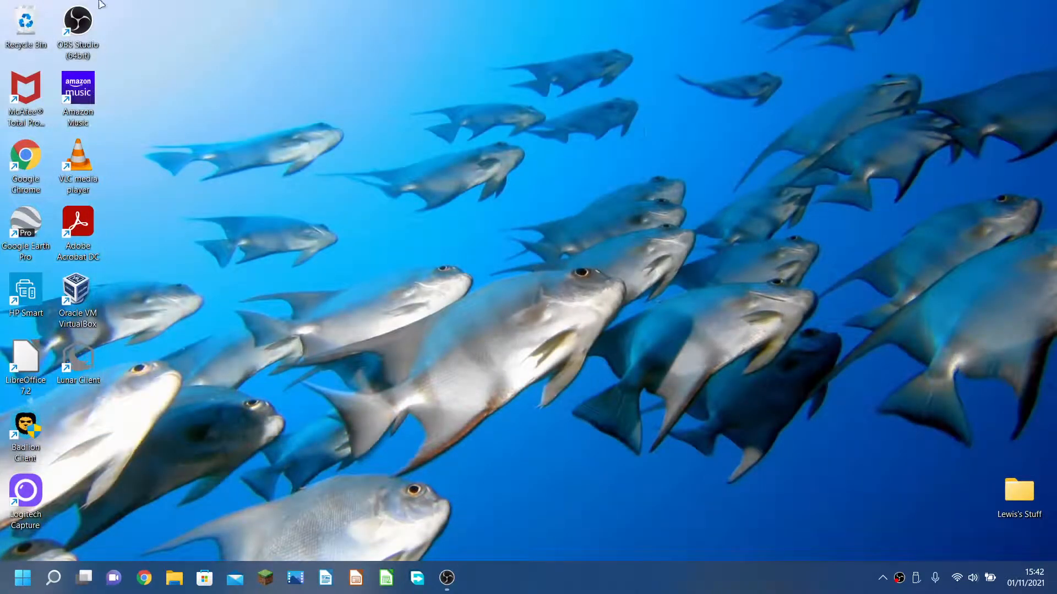
{"action": "mouse_move", "coordinate": [740, 138]}
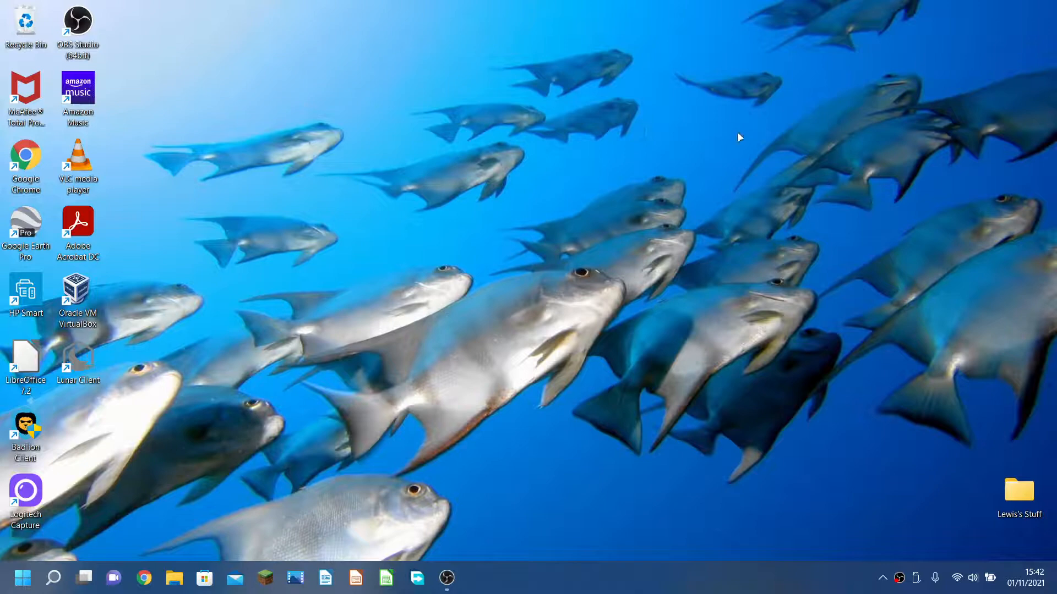
{"action": "mouse_move", "coordinate": [748, 139]}
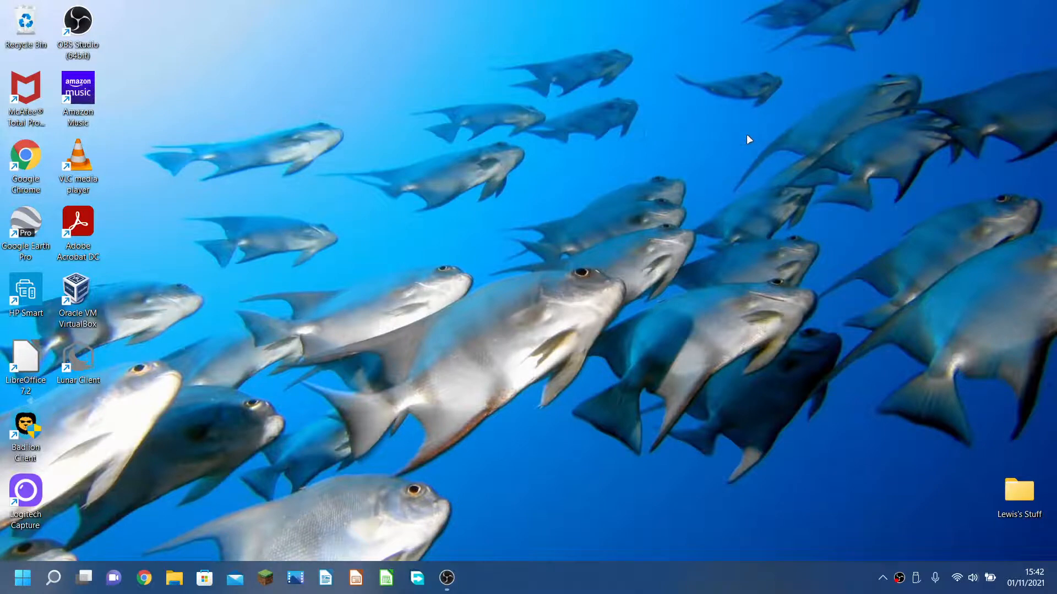
{"action": "mouse_move", "coordinate": [472, 439]}
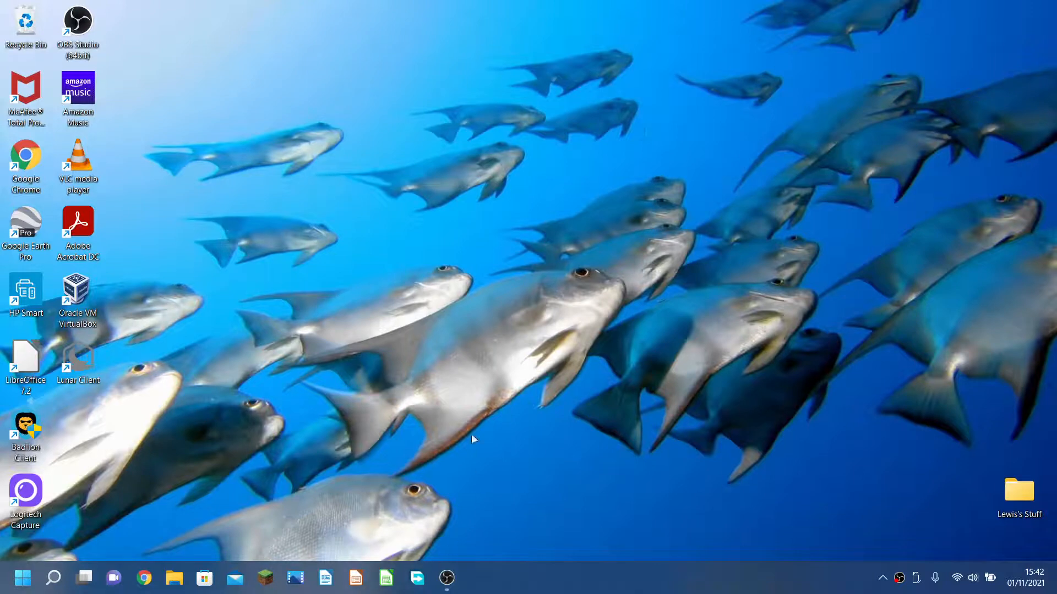
{"action": "mouse_move", "coordinate": [469, 426]}
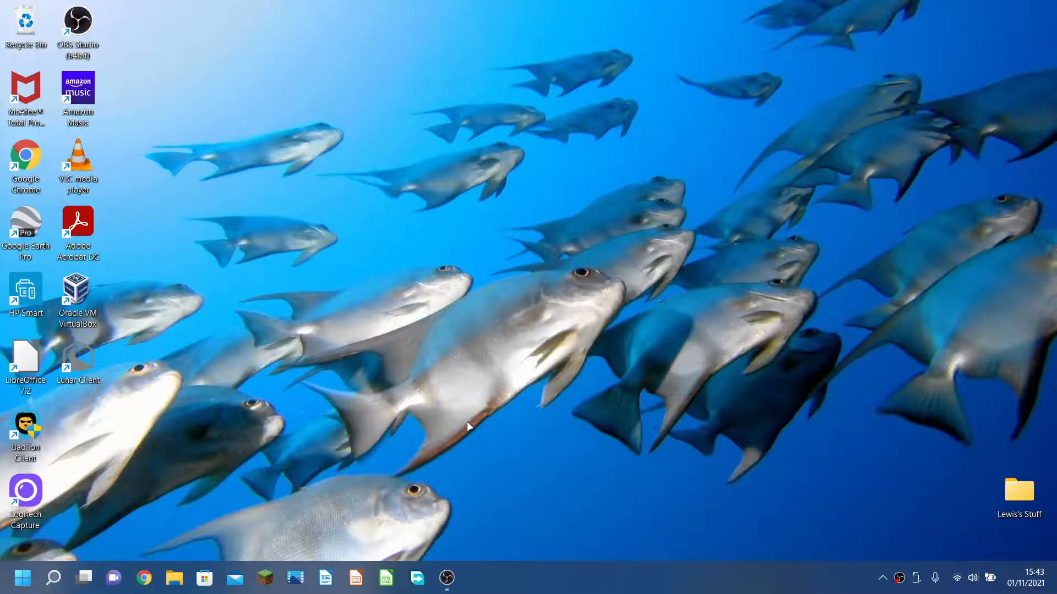
{"action": "mouse_move", "coordinate": [319, 328]}
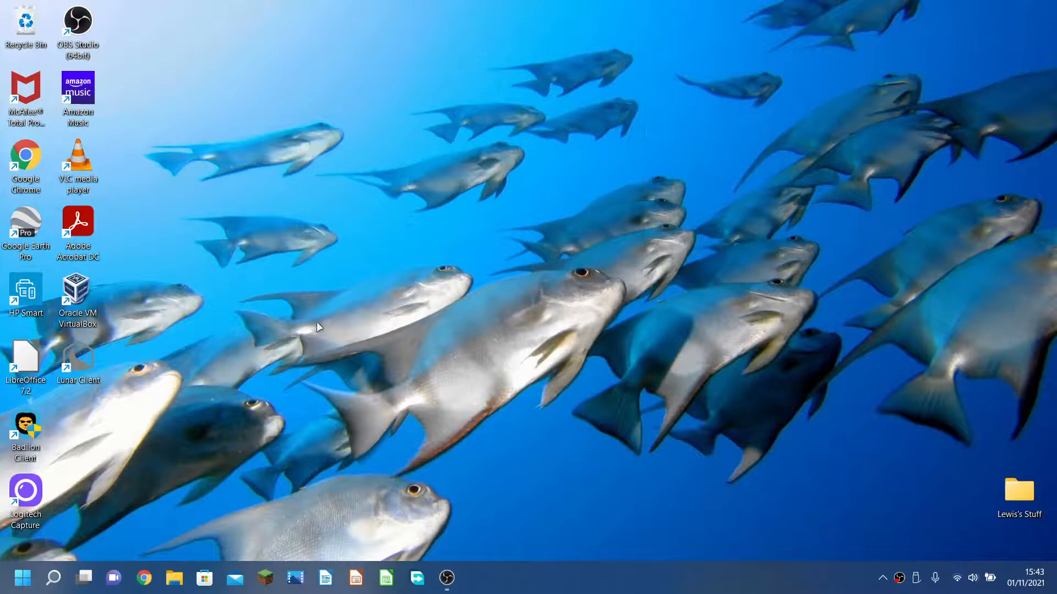
{"action": "mouse_move", "coordinate": [553, 447]}
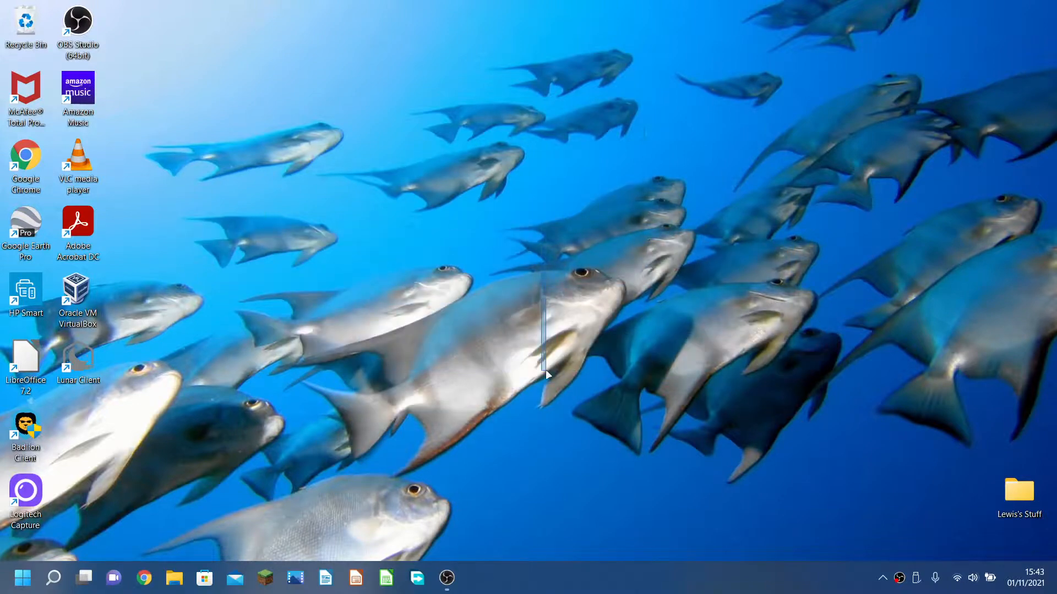
{"action": "mouse_move", "coordinate": [364, 266]}
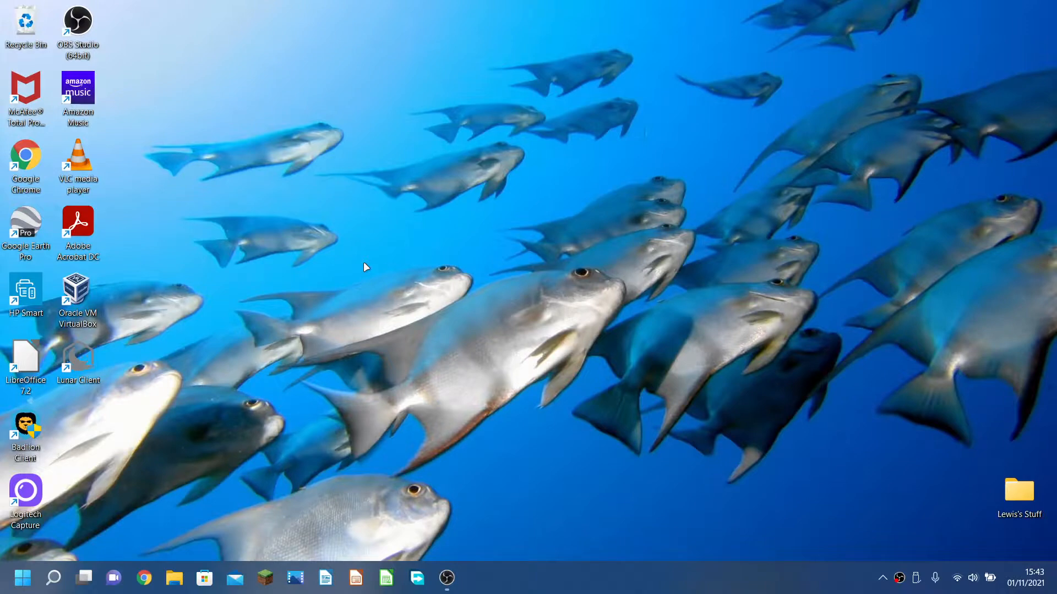
{"action": "left_click", "coordinate": [22, 578]}
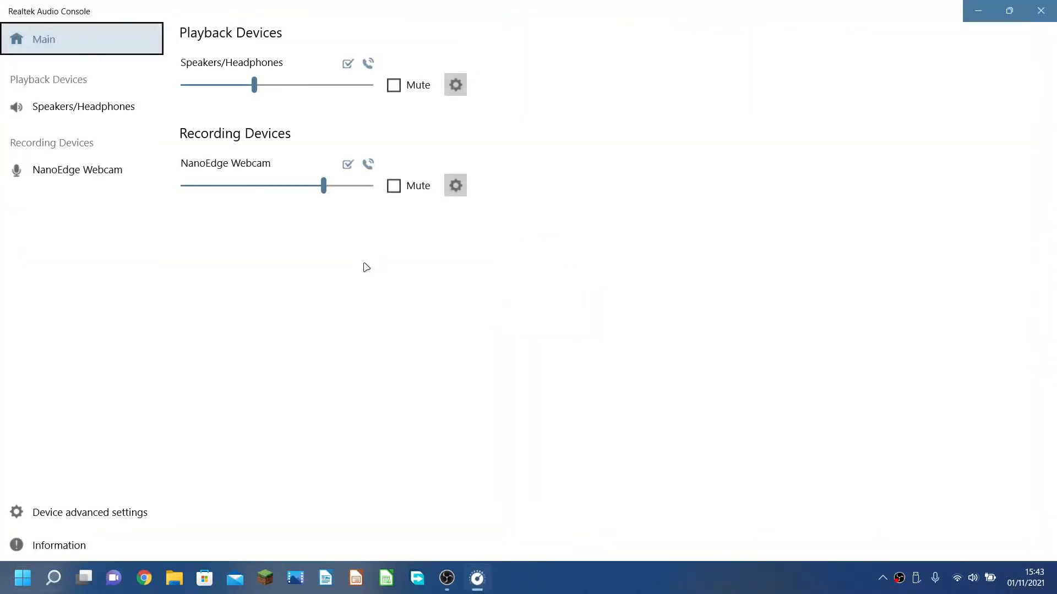
{"action": "left_click", "coordinate": [1040, 11]}
{"action": "type", "text": "audio"}
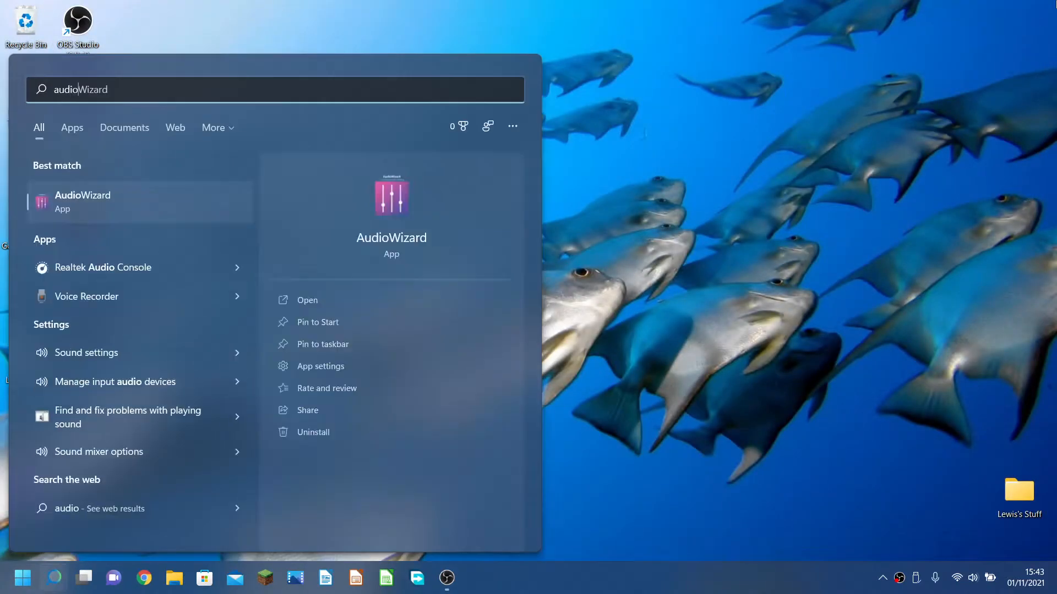
{"action": "left_click", "coordinate": [307, 300]}
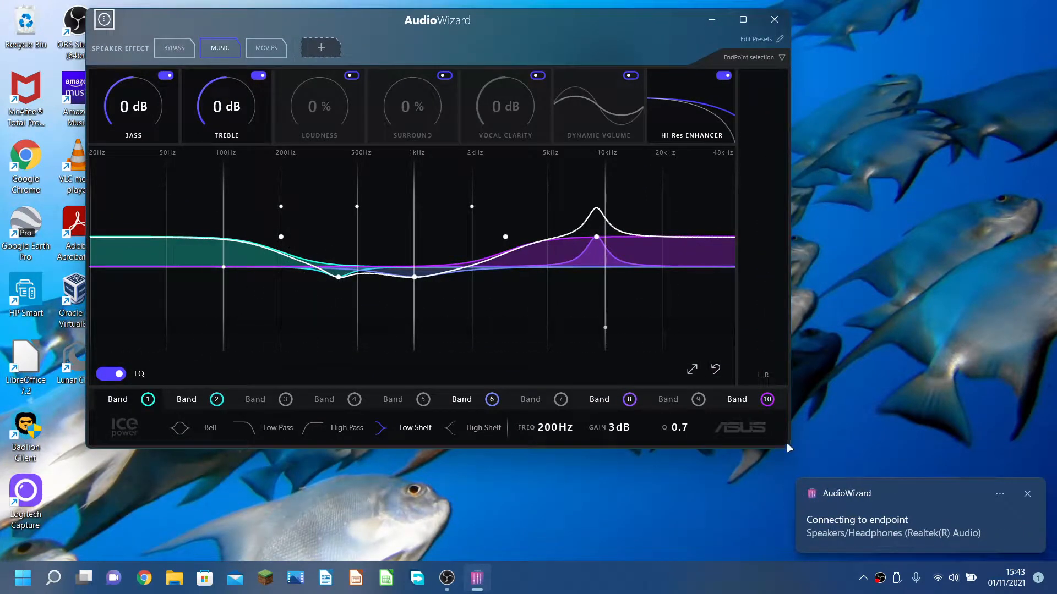
{"action": "mouse_move", "coordinate": [799, 450]}
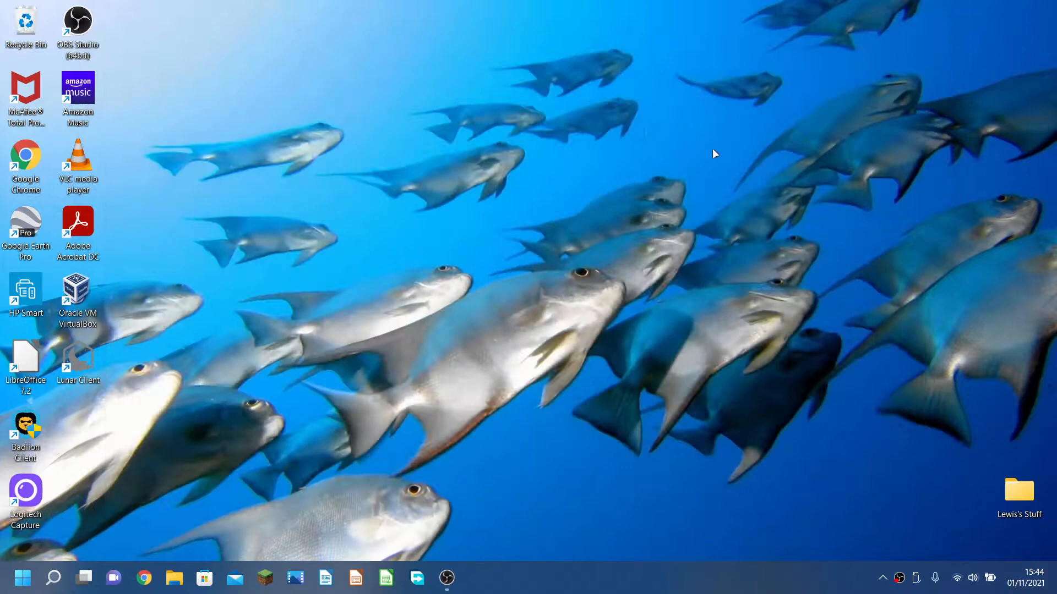
{"action": "mouse_move", "coordinate": [737, 190]}
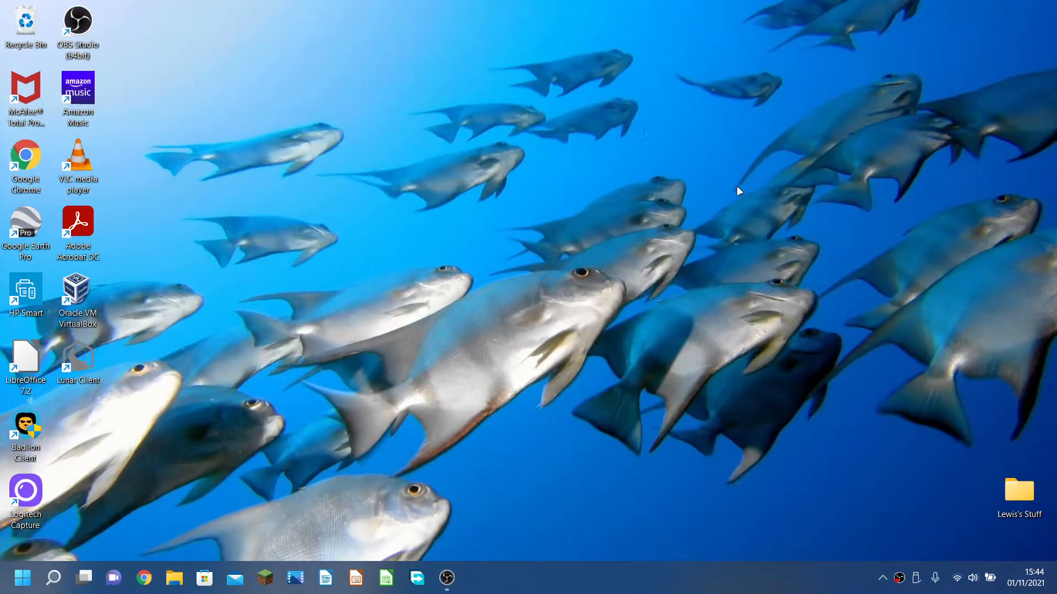